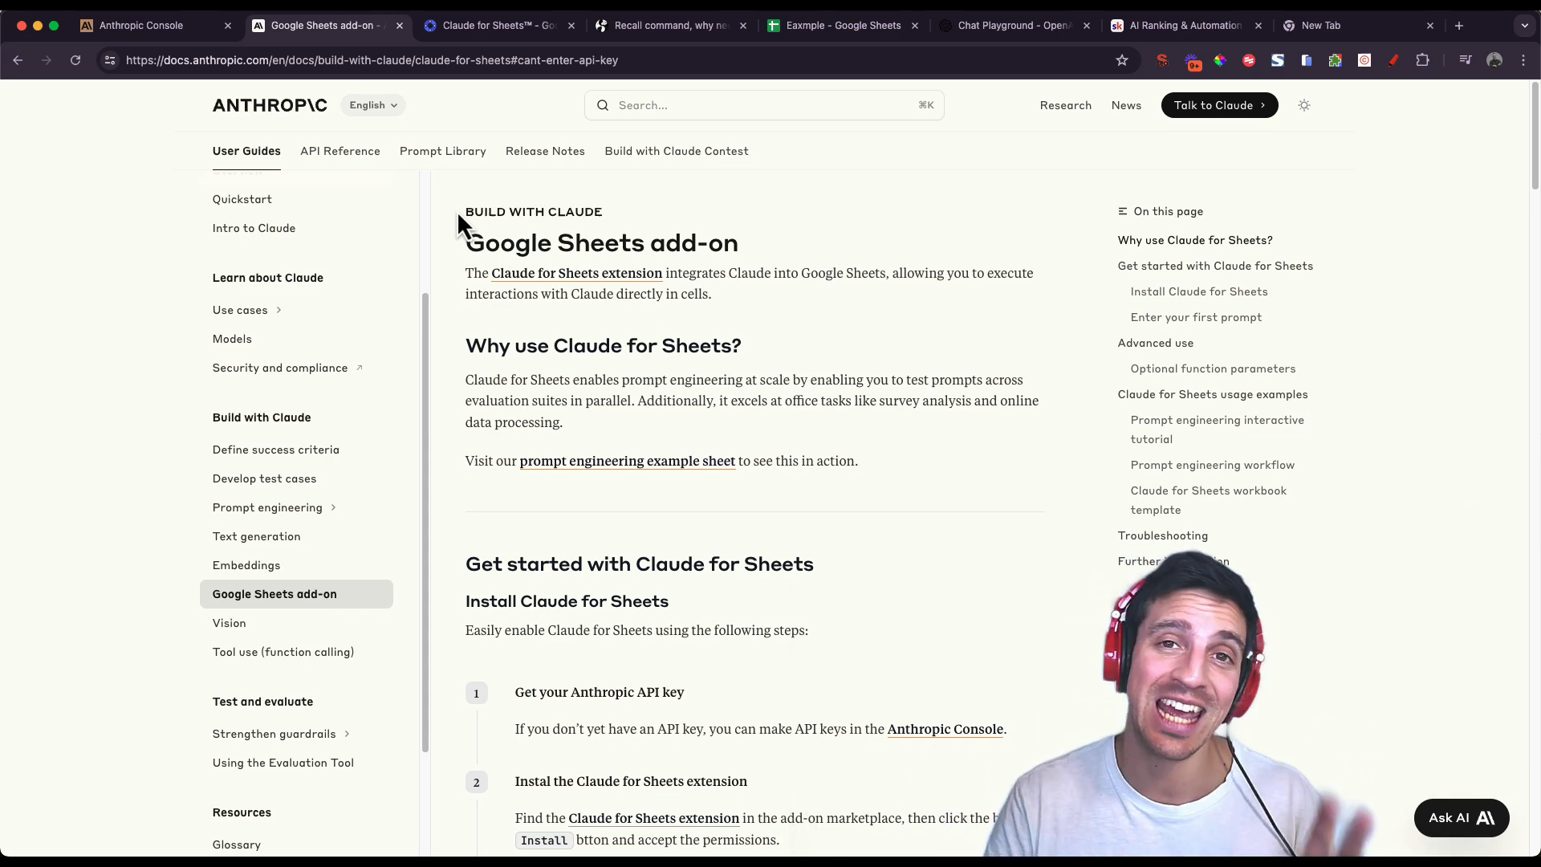
Switch from the Anthropic docs to the 'Exmple' country list spreadsheet.
{"action": "left_click", "coordinate": [842, 26]}
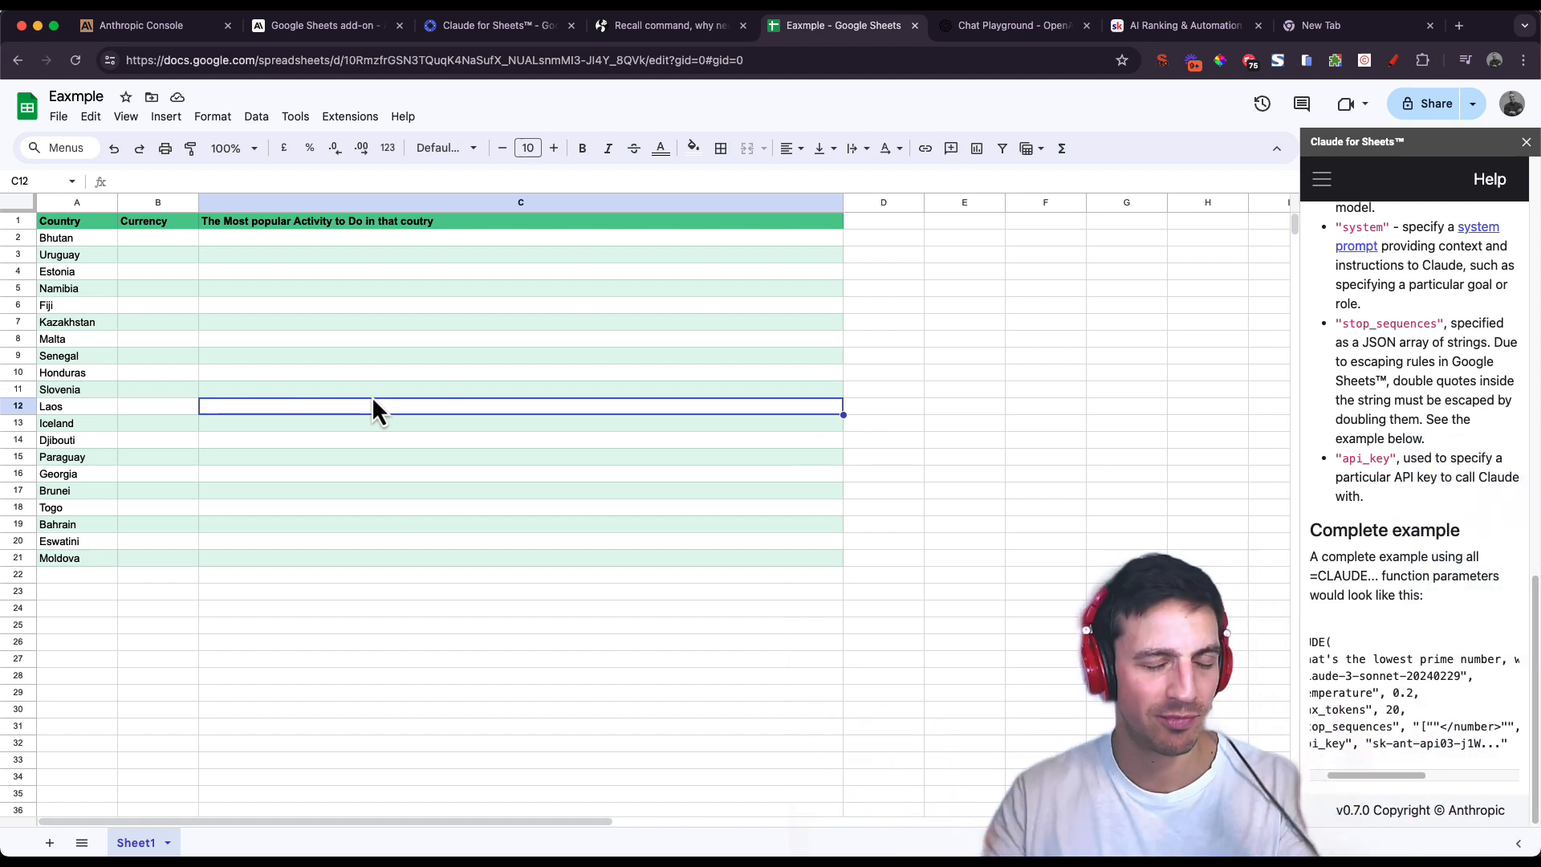
{"action": "mouse_move", "coordinate": [299, 294]}
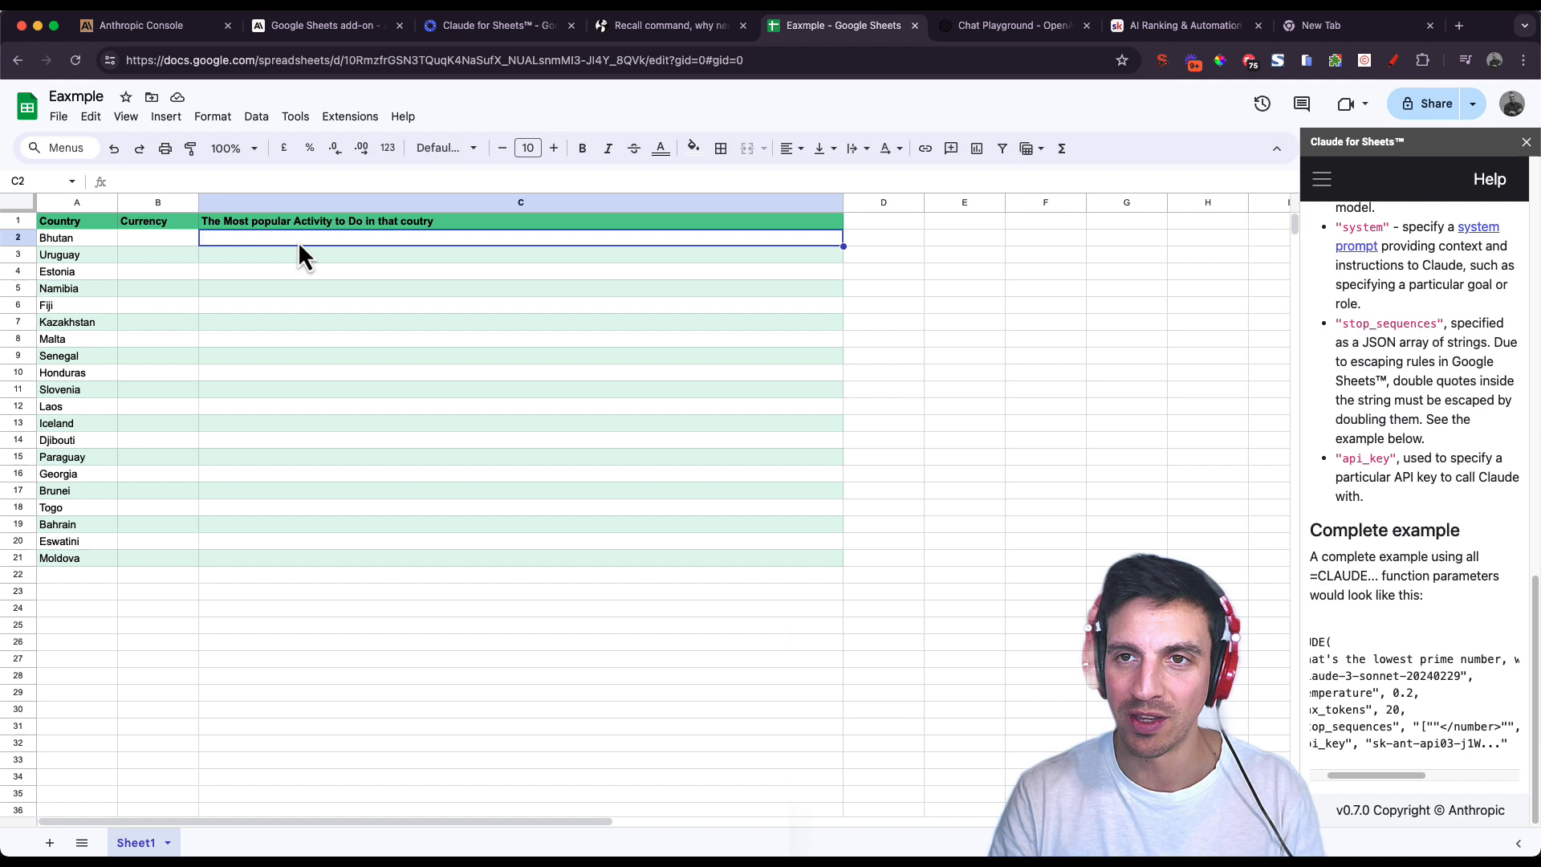
{"action": "left_click", "coordinate": [350, 116]}
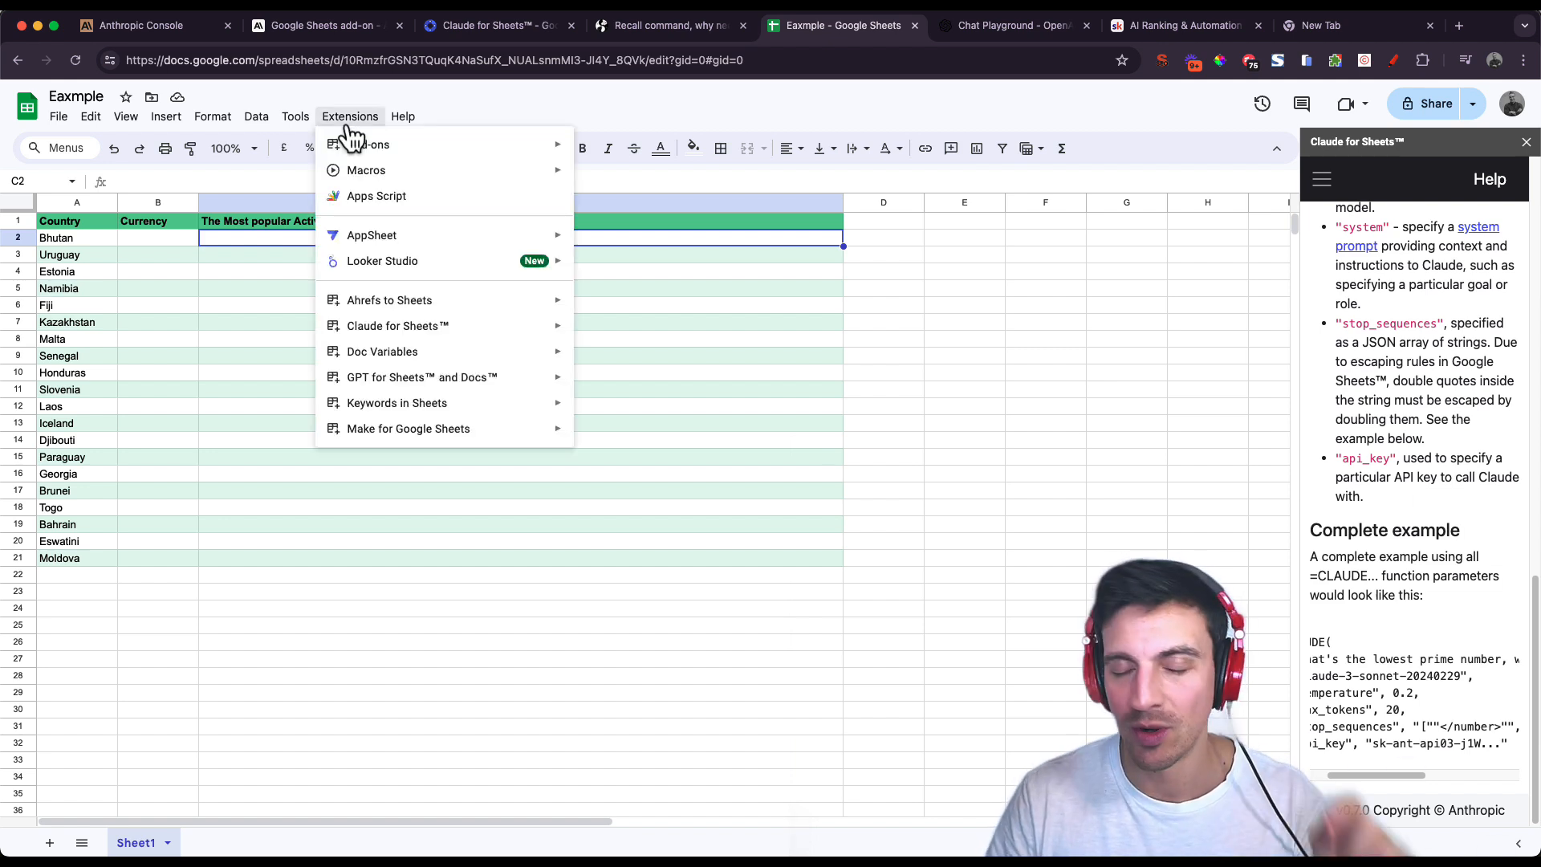
{"action": "mouse_move", "coordinate": [368, 170]}
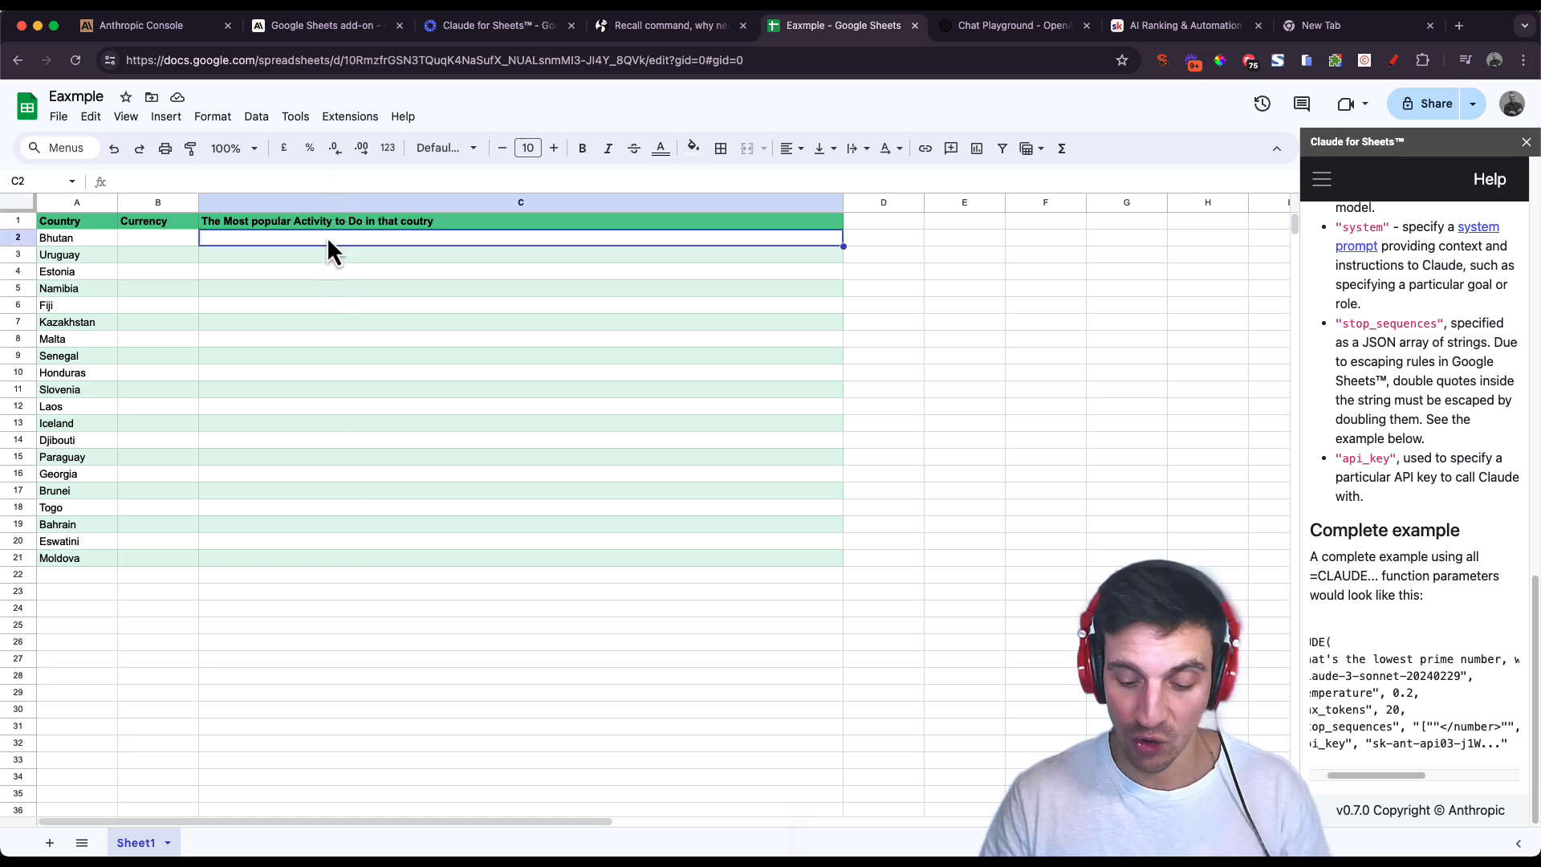
Enter in C2 a =CLAUDE() prompt asking Bhutan's (A2) most popular activity in one sentence under 20 words.
{"action": "type", "text": "=cld"}
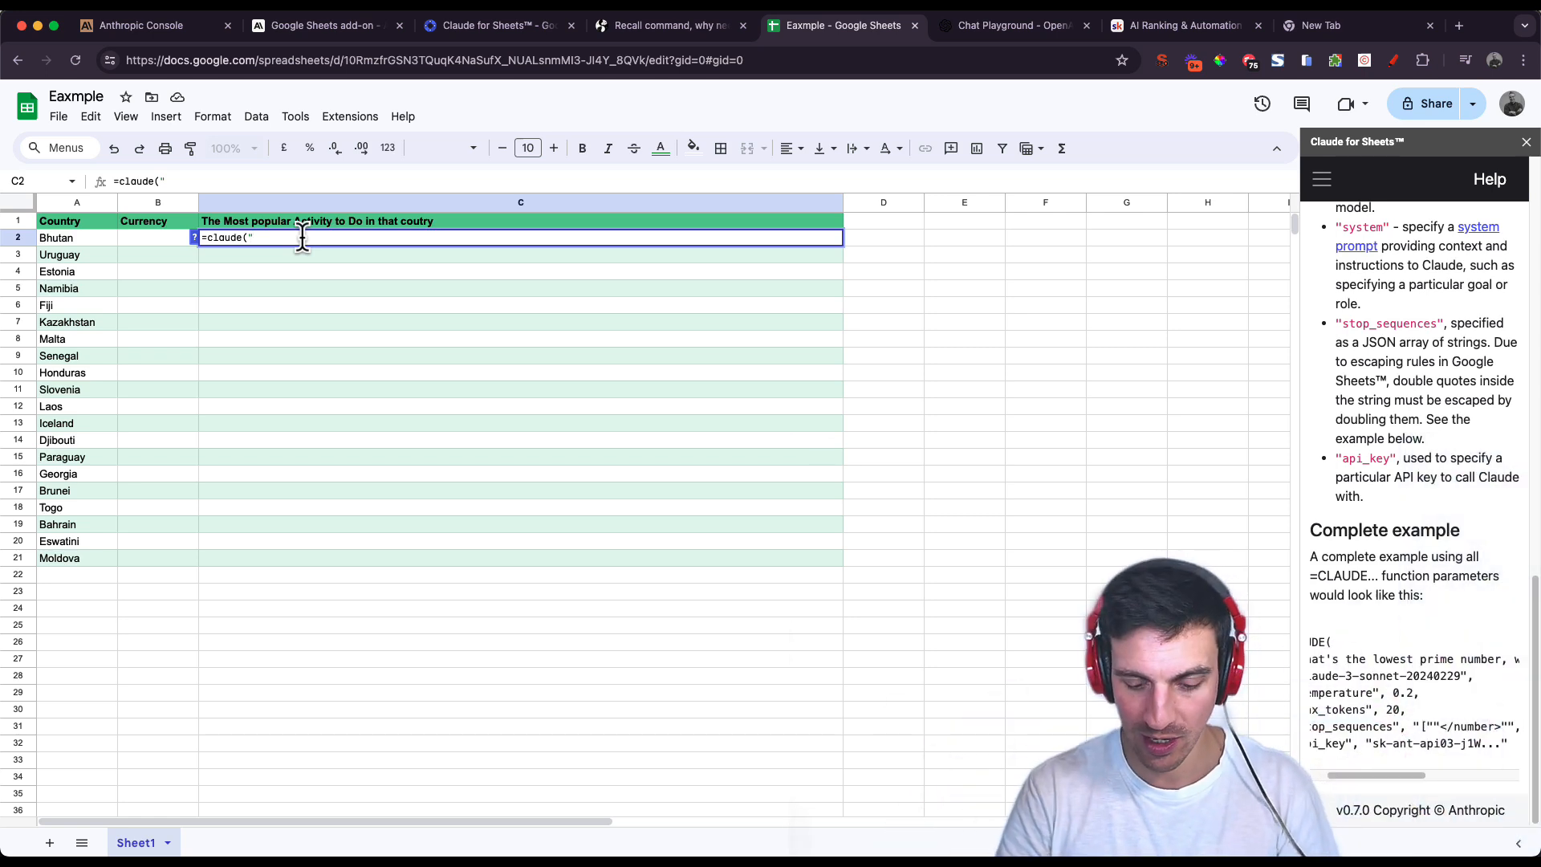
{"action": "type", "text": "in"}
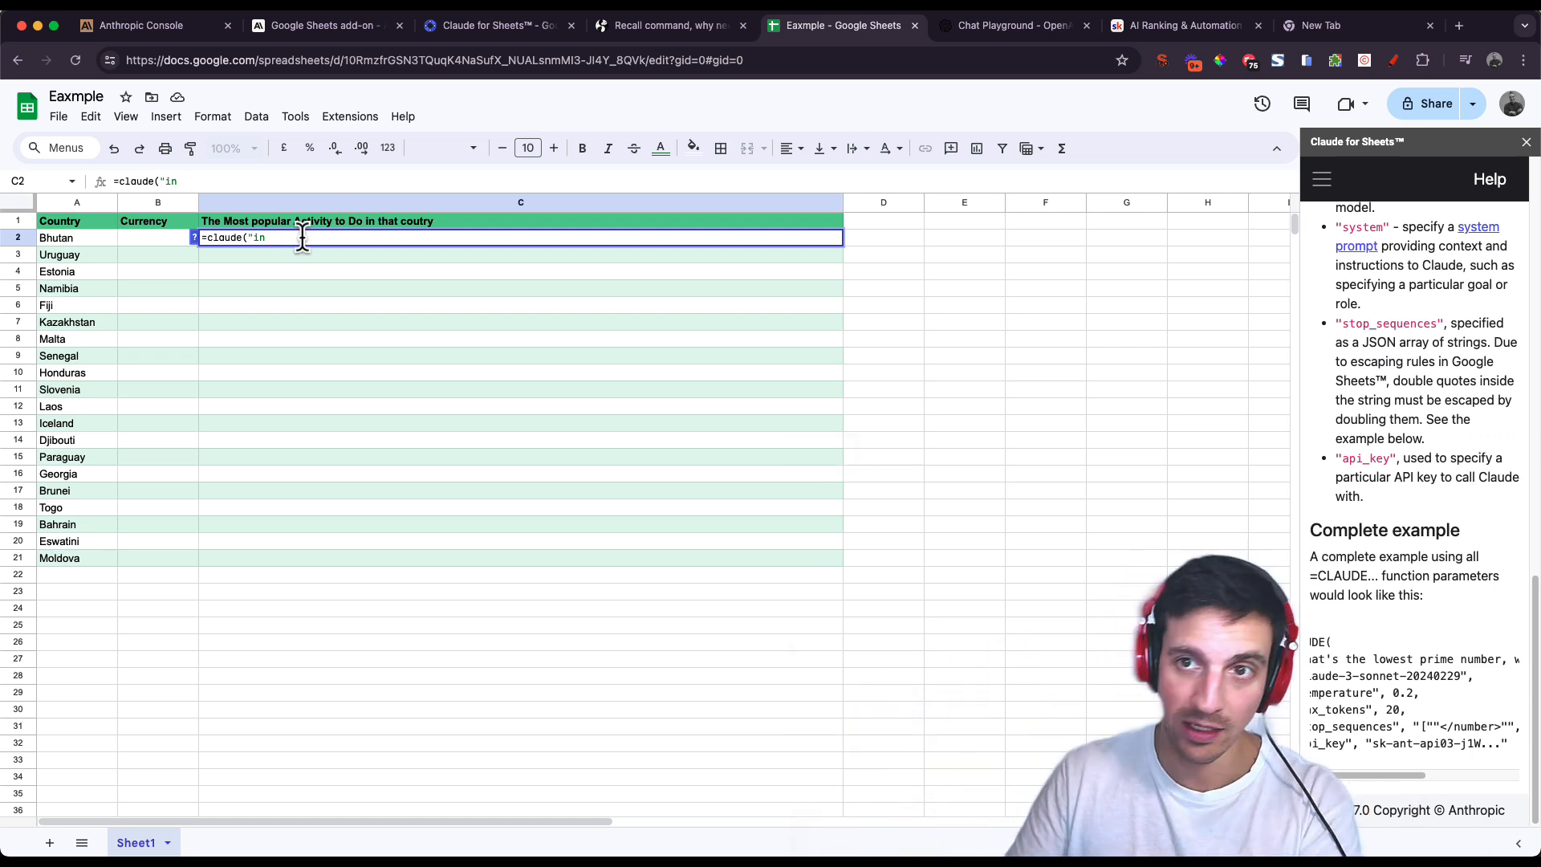
{"action": "type", "text": "one sentence, tell me what is the most popular thing to do in the country named\" &"}
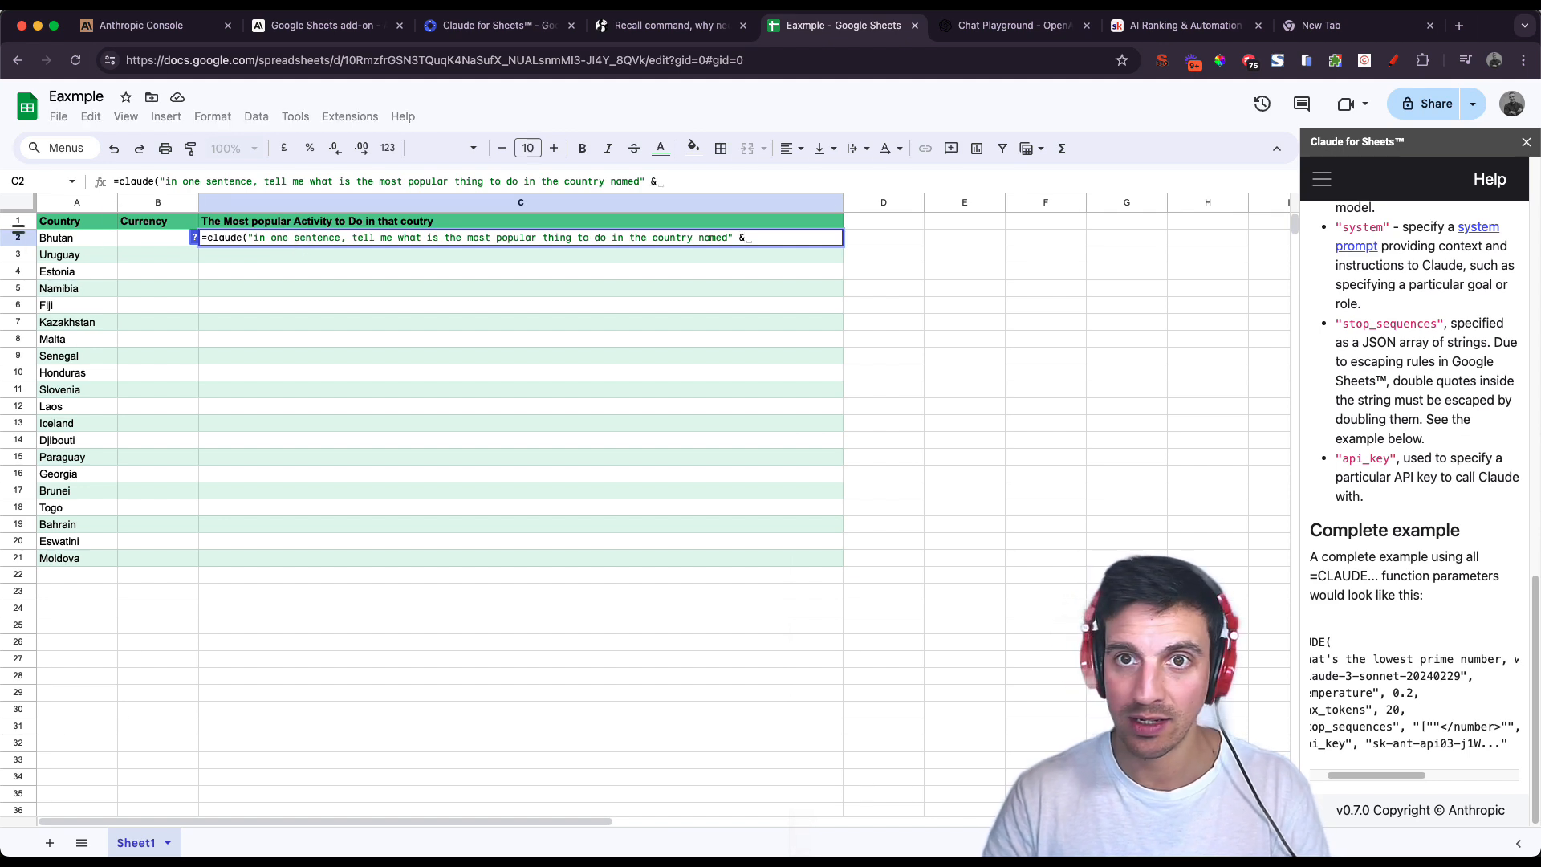
{"action": "left_click", "coordinate": [56, 237]}
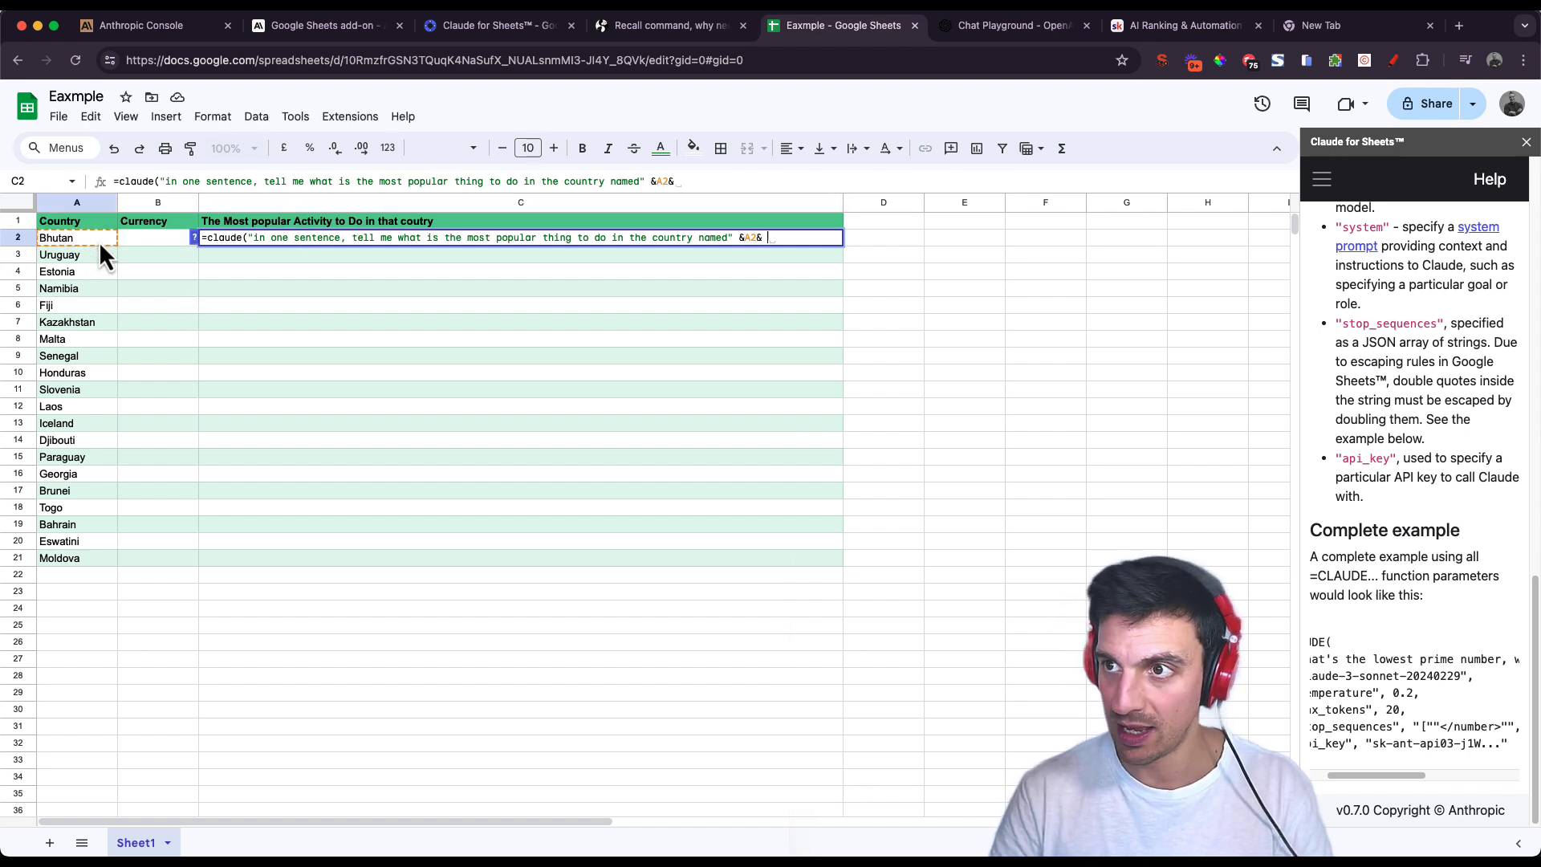
{"action": "type", "text": "\""}
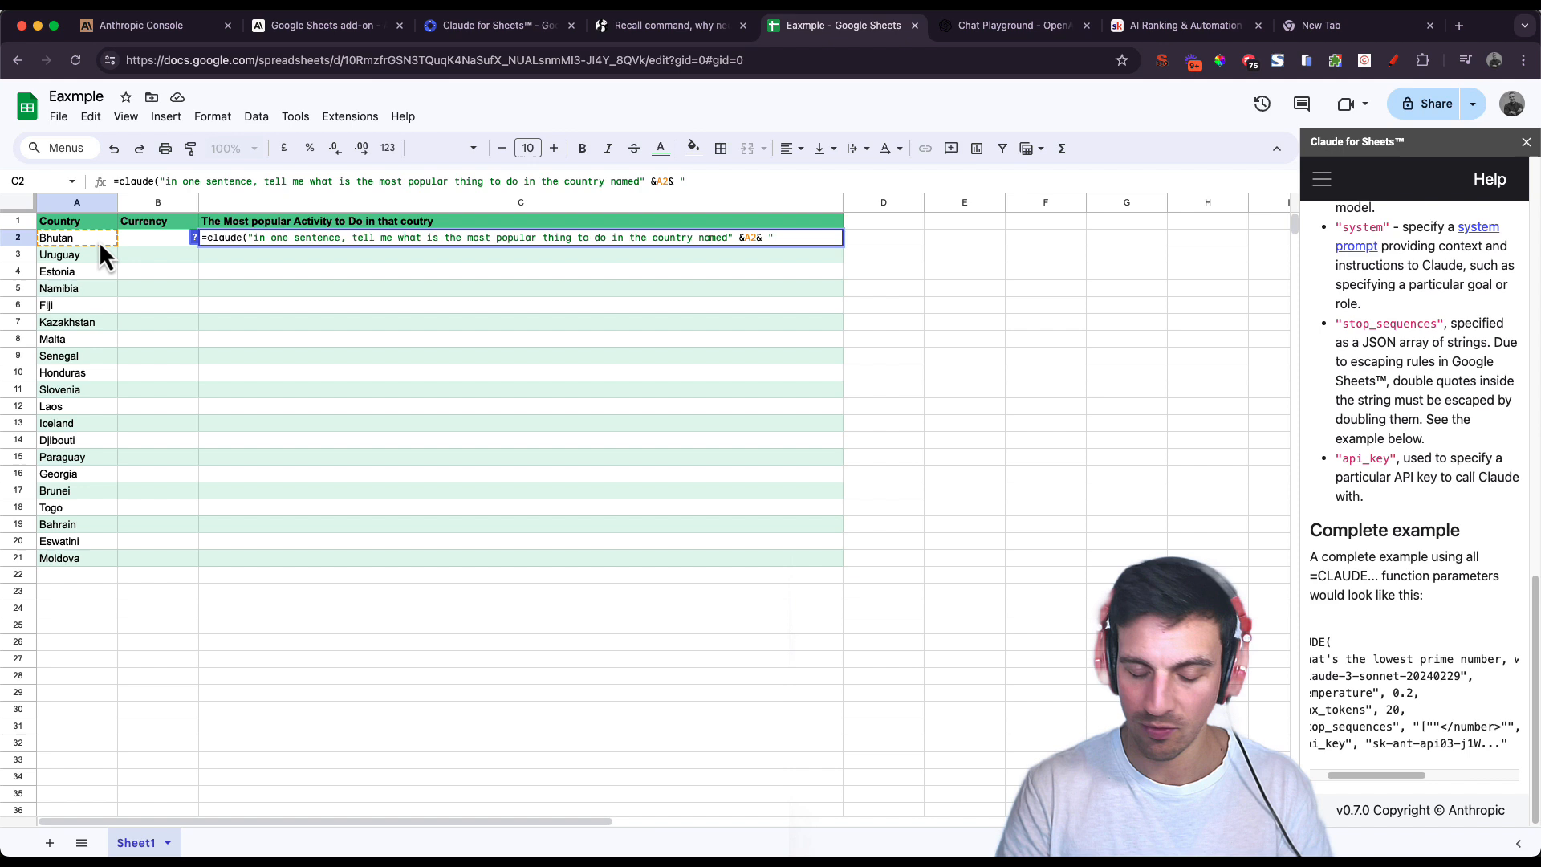
{"action": "type", "text": ", ensure taht your answer is no longer than 20 words\")"}
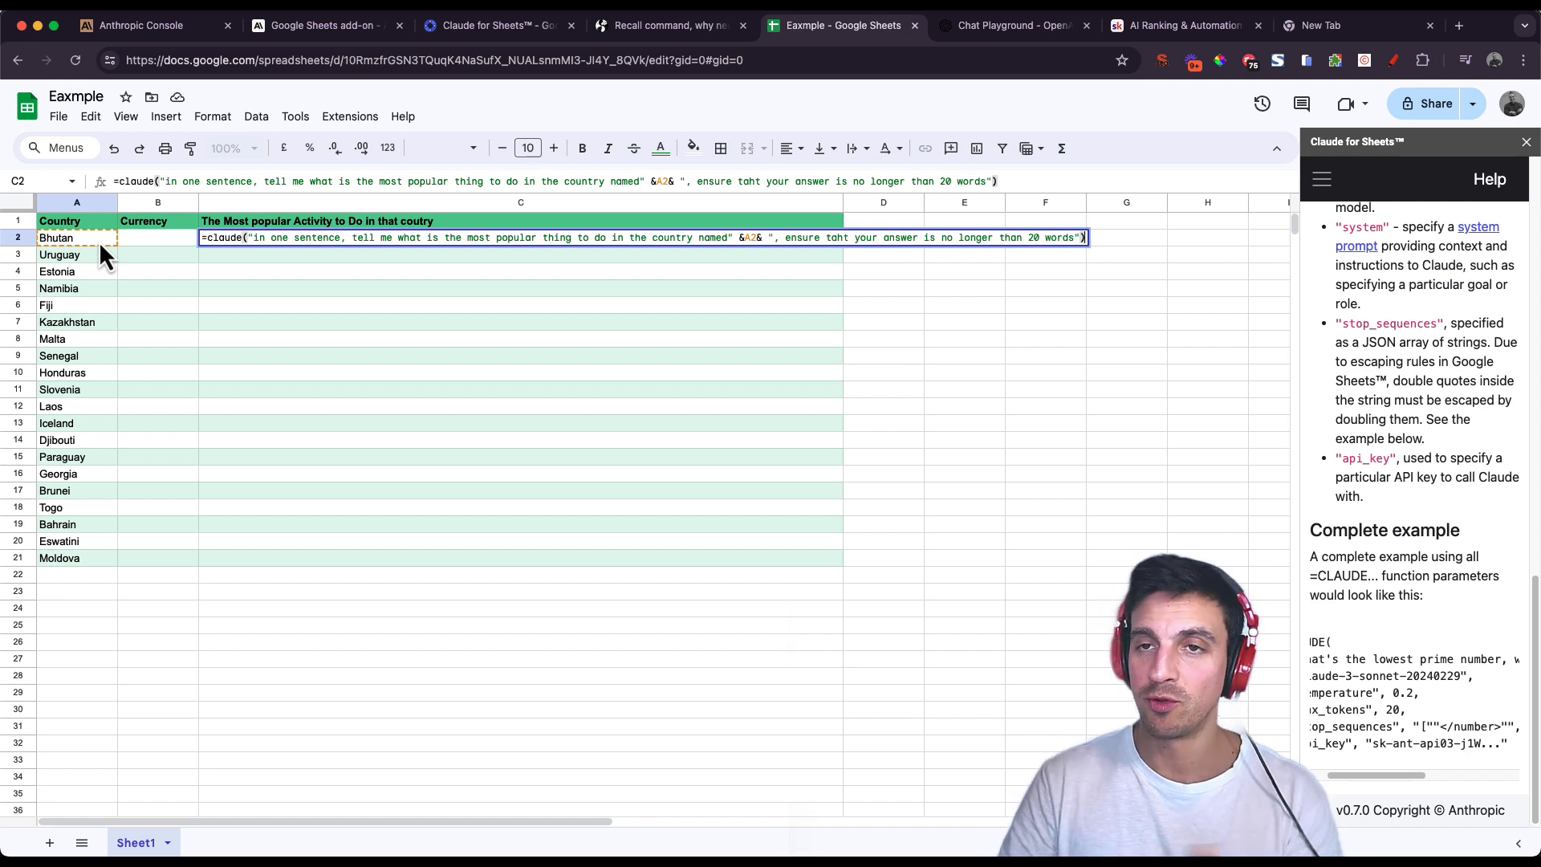
{"action": "key", "text": "Enter"}
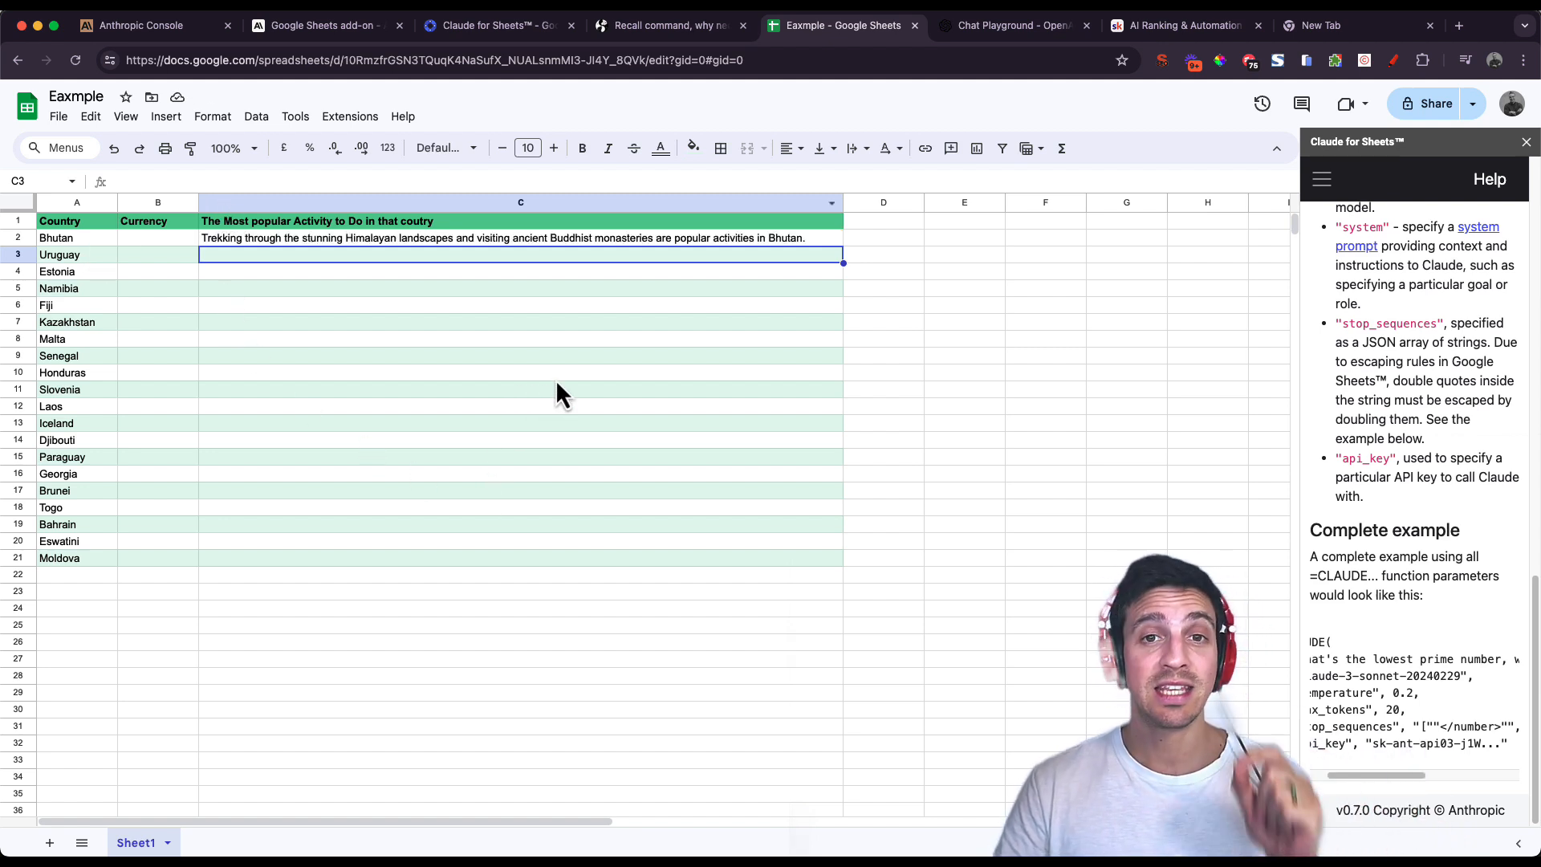
{"action": "mouse_move", "coordinate": [319, 255]}
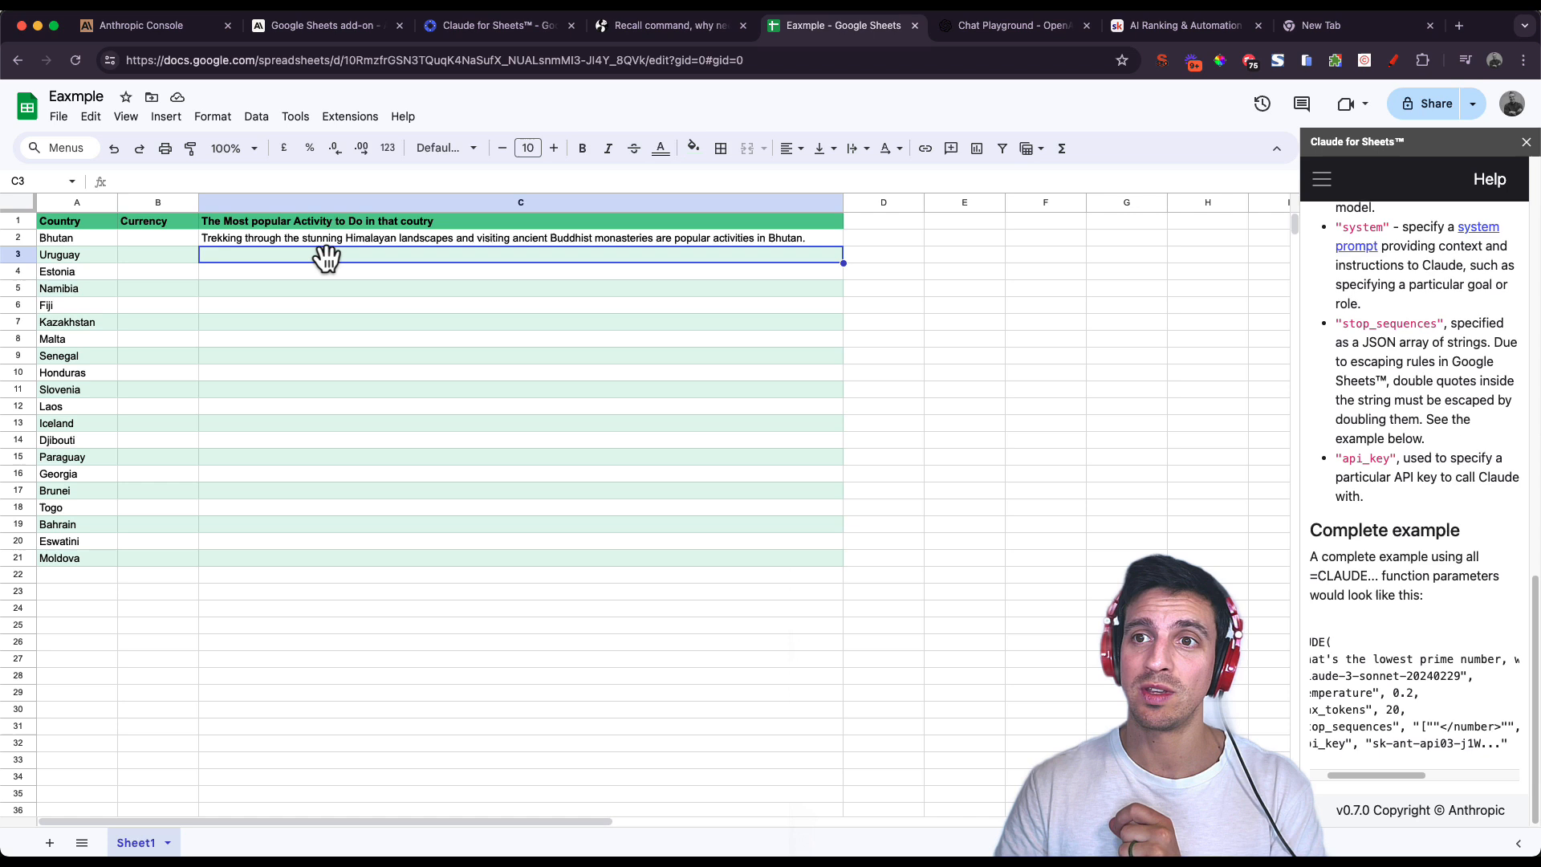
Fill the C2 CLAUDE formula down to C21 so every country from Bhutan to Moldova gets an answer.
{"action": "left_click", "coordinate": [520, 238]}
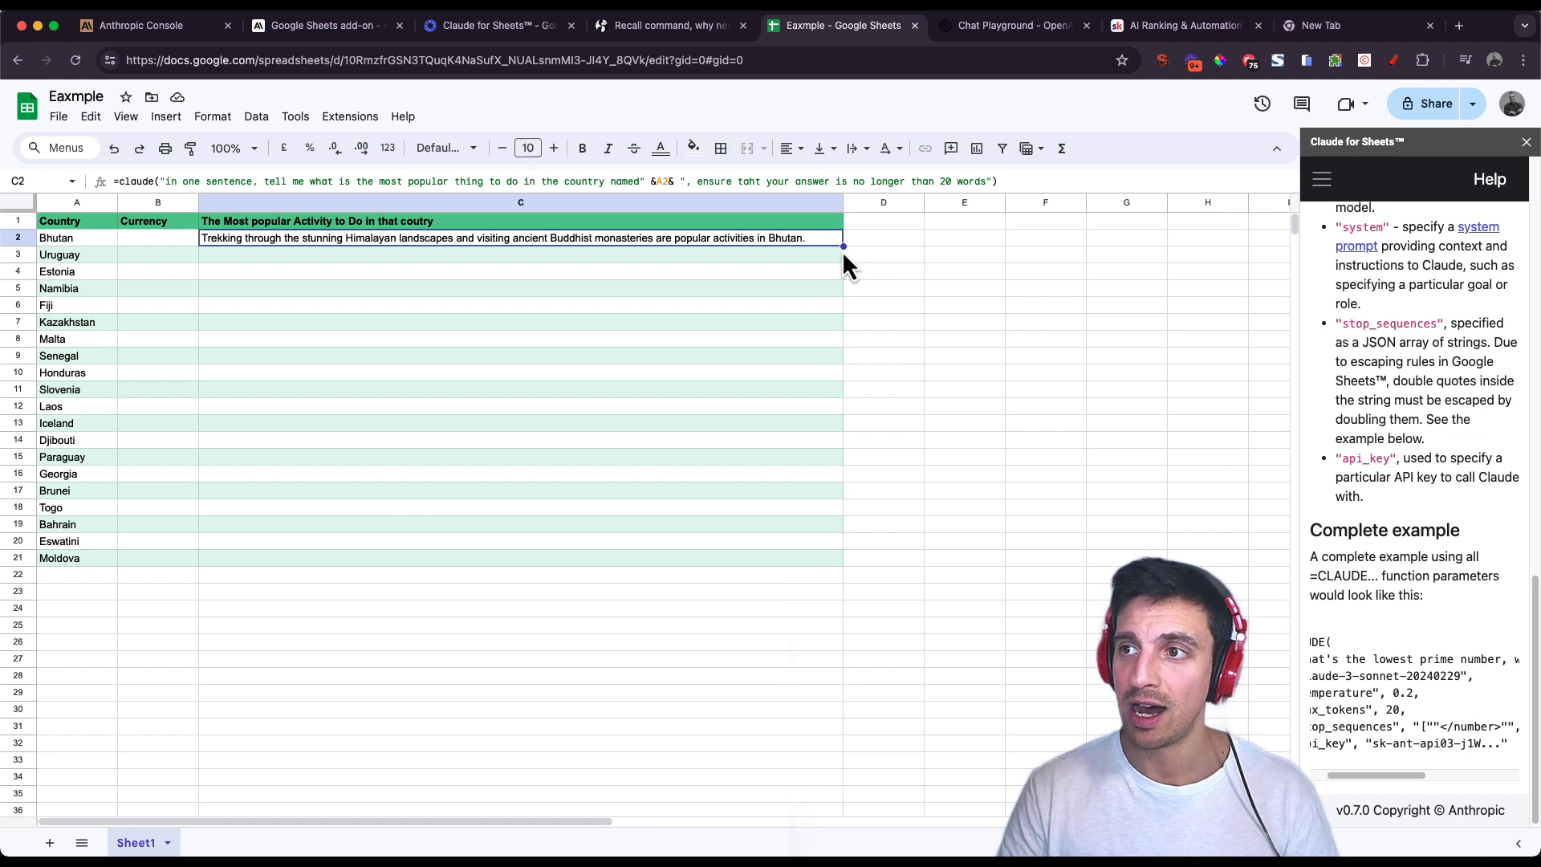
{"action": "left_click_drag", "start_coordinate": [843, 244], "coordinate": [803, 547]}
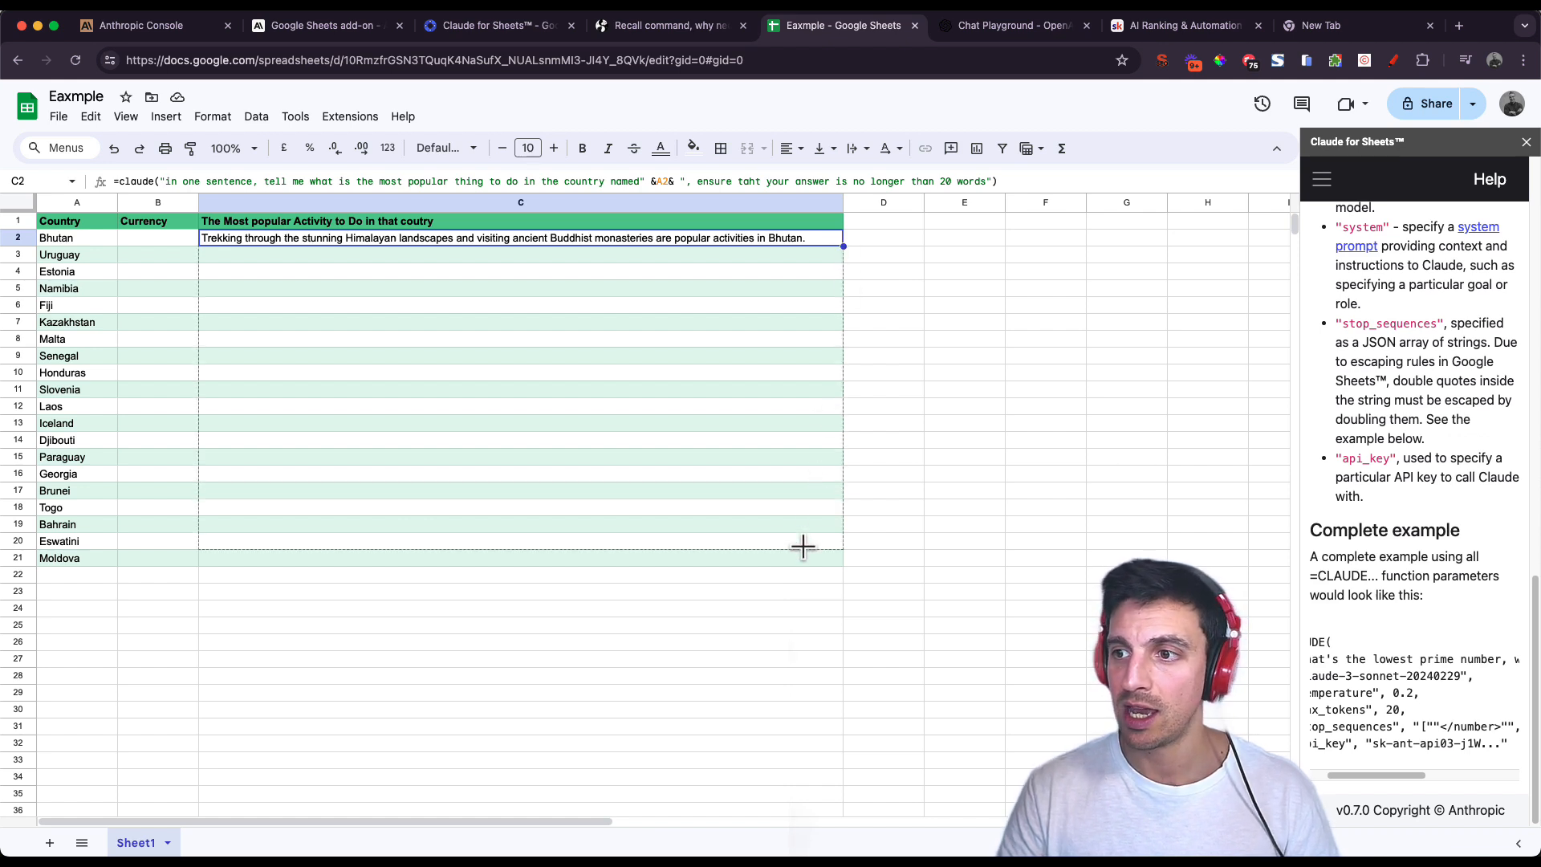
{"action": "left_click_drag", "start_coordinate": [841, 244], "coordinate": [841, 565]}
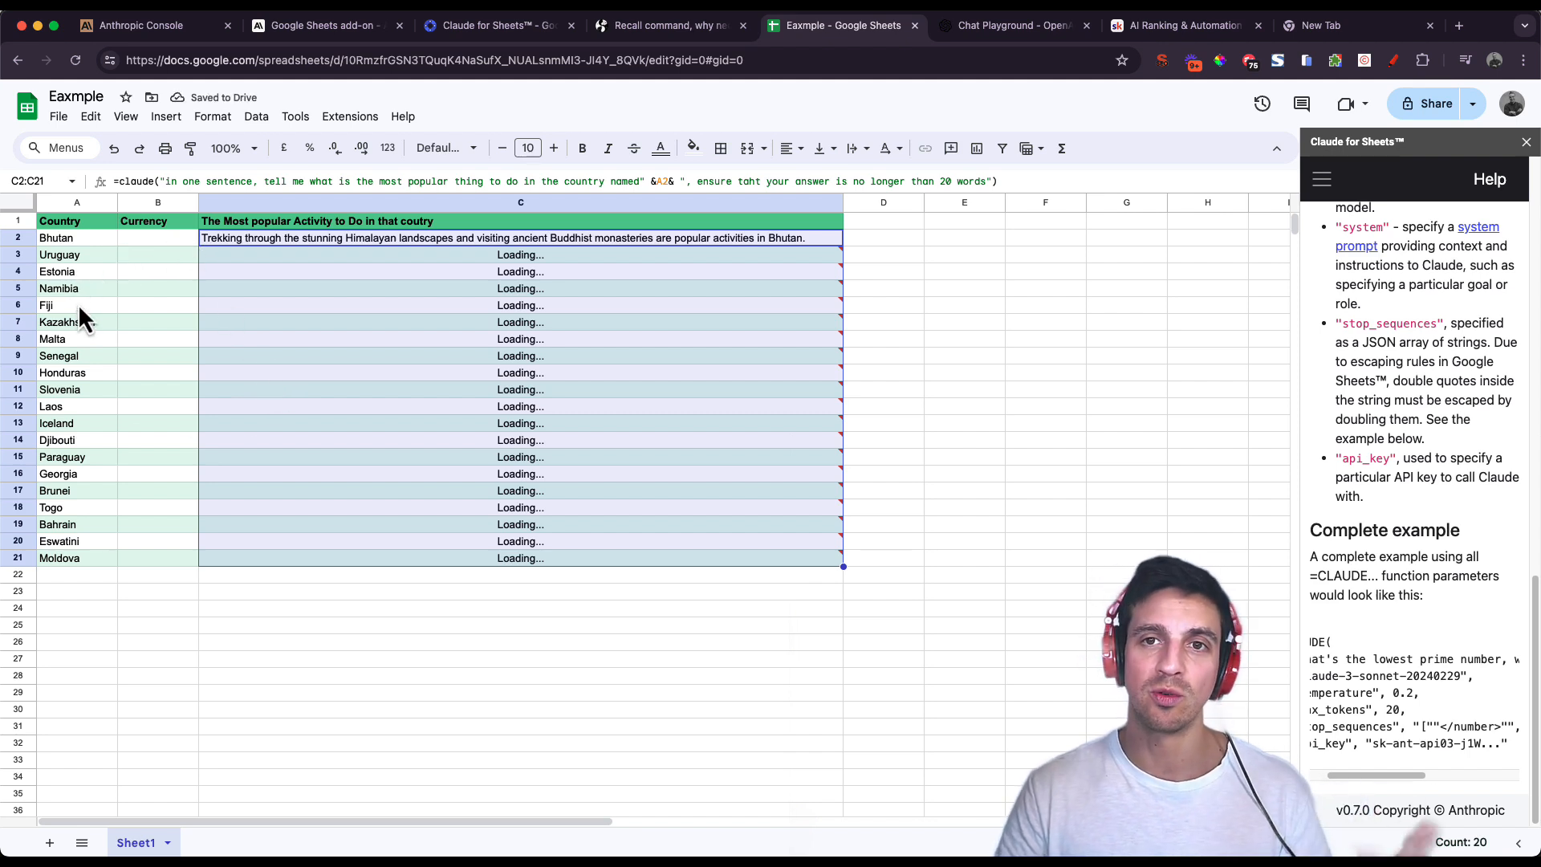
{"action": "mouse_move", "coordinate": [98, 331]}
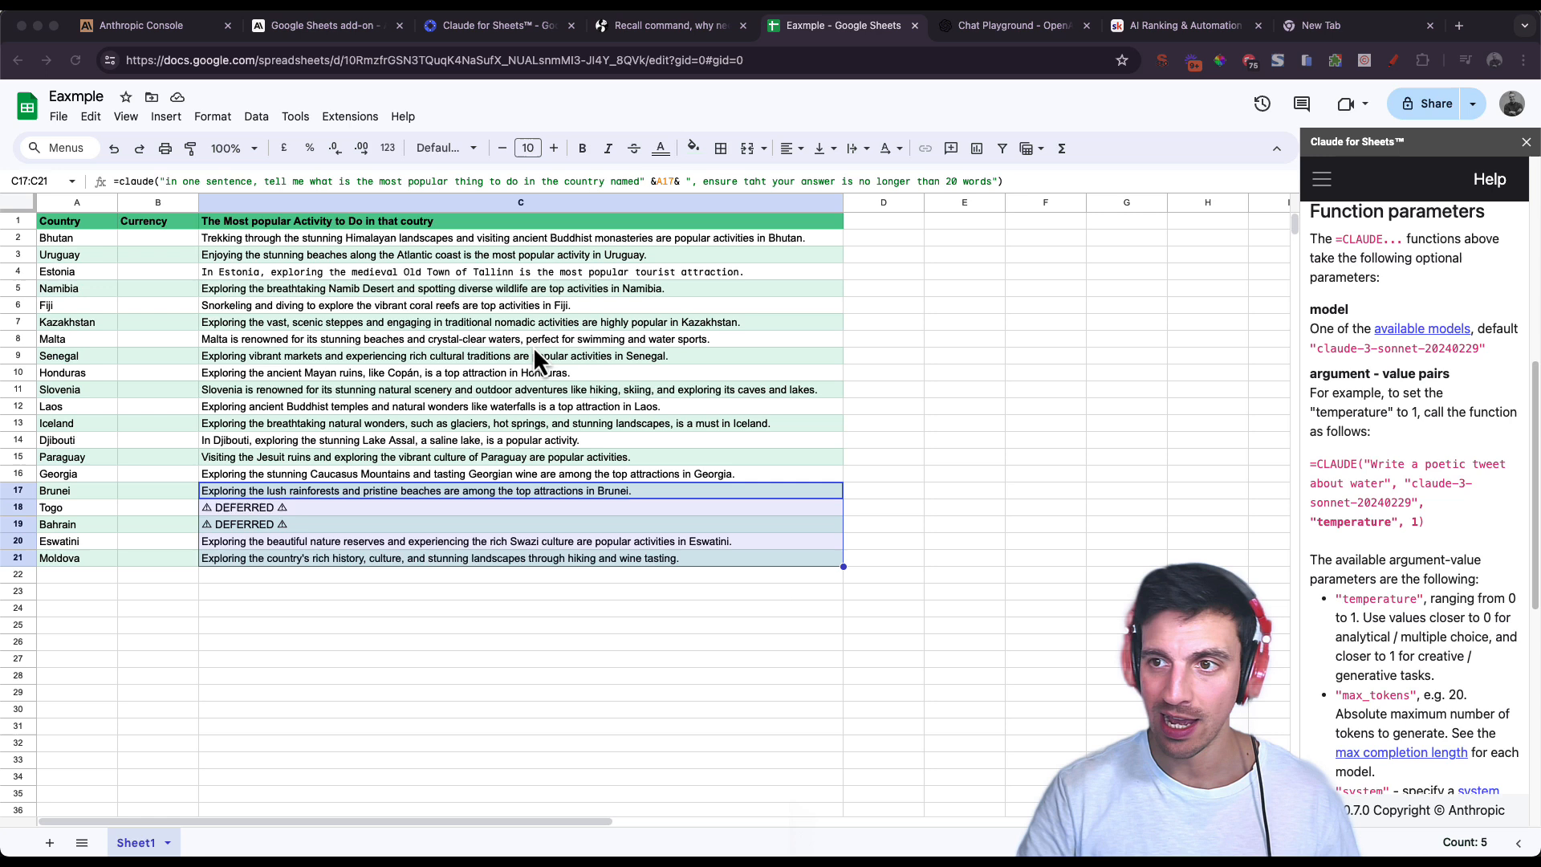
{"action": "left_click", "coordinate": [528, 289]}
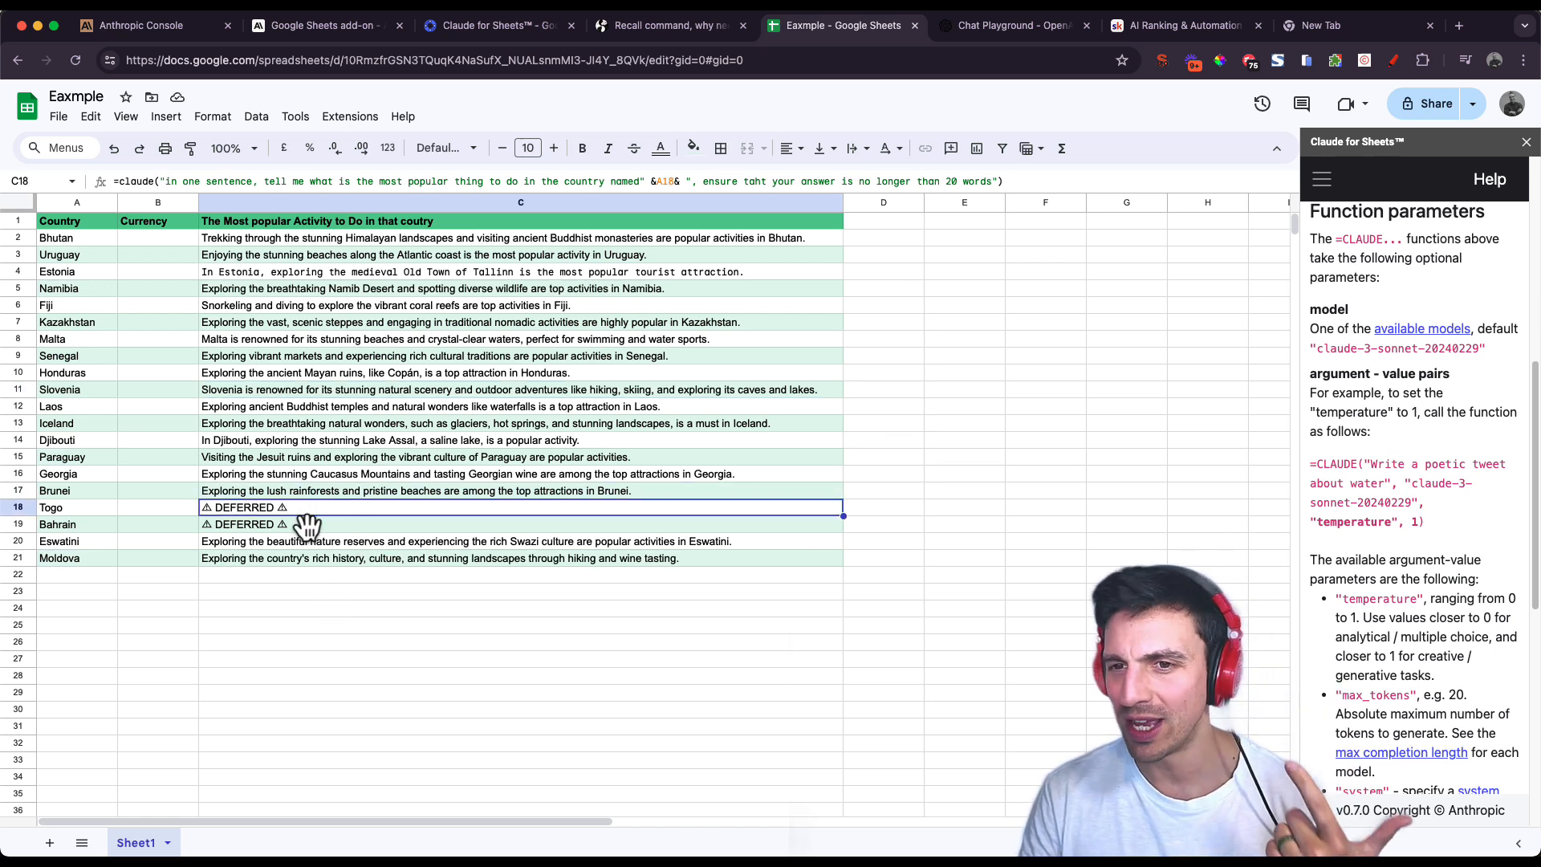
{"action": "mouse_move", "coordinate": [347, 528]}
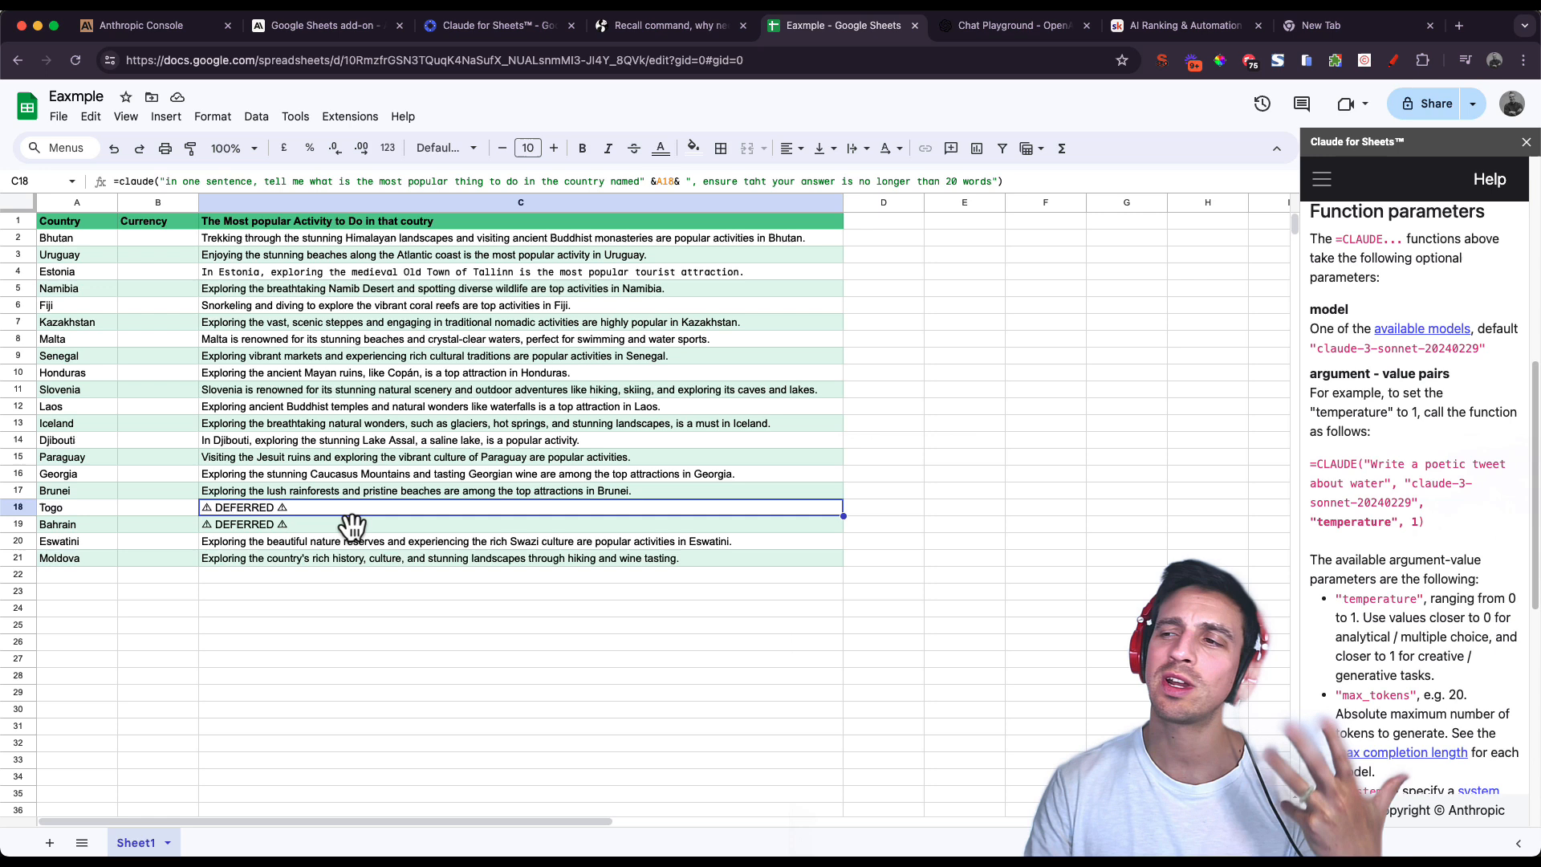
{"action": "mouse_move", "coordinate": [681, 372]}
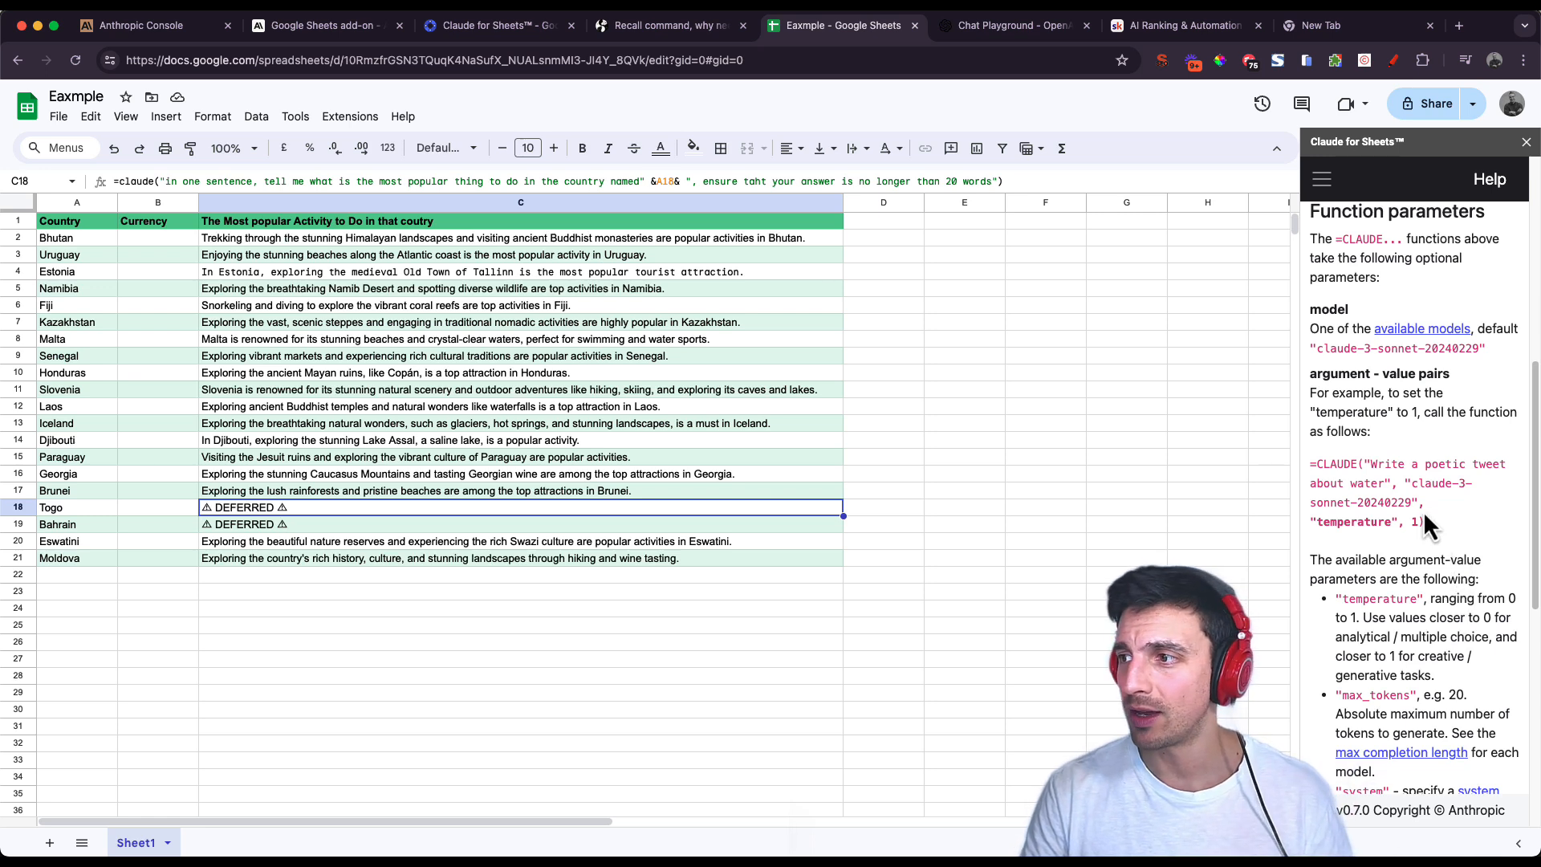
{"action": "left_click_drag", "start_coordinate": [1310, 462], "coordinate": [1430, 522]}
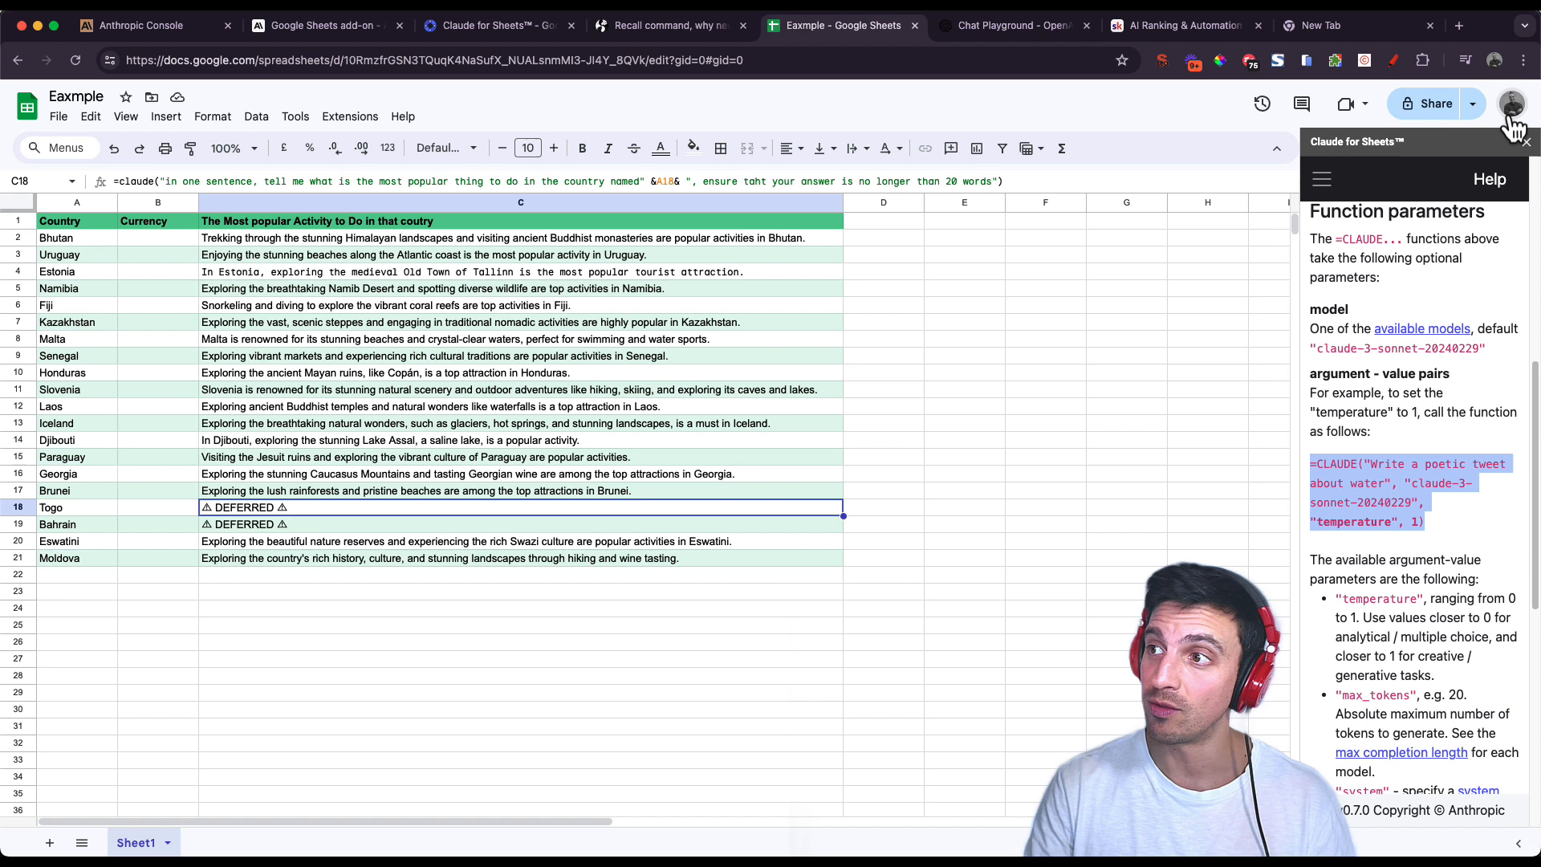
{"action": "mouse_move", "coordinate": [1259, 411]}
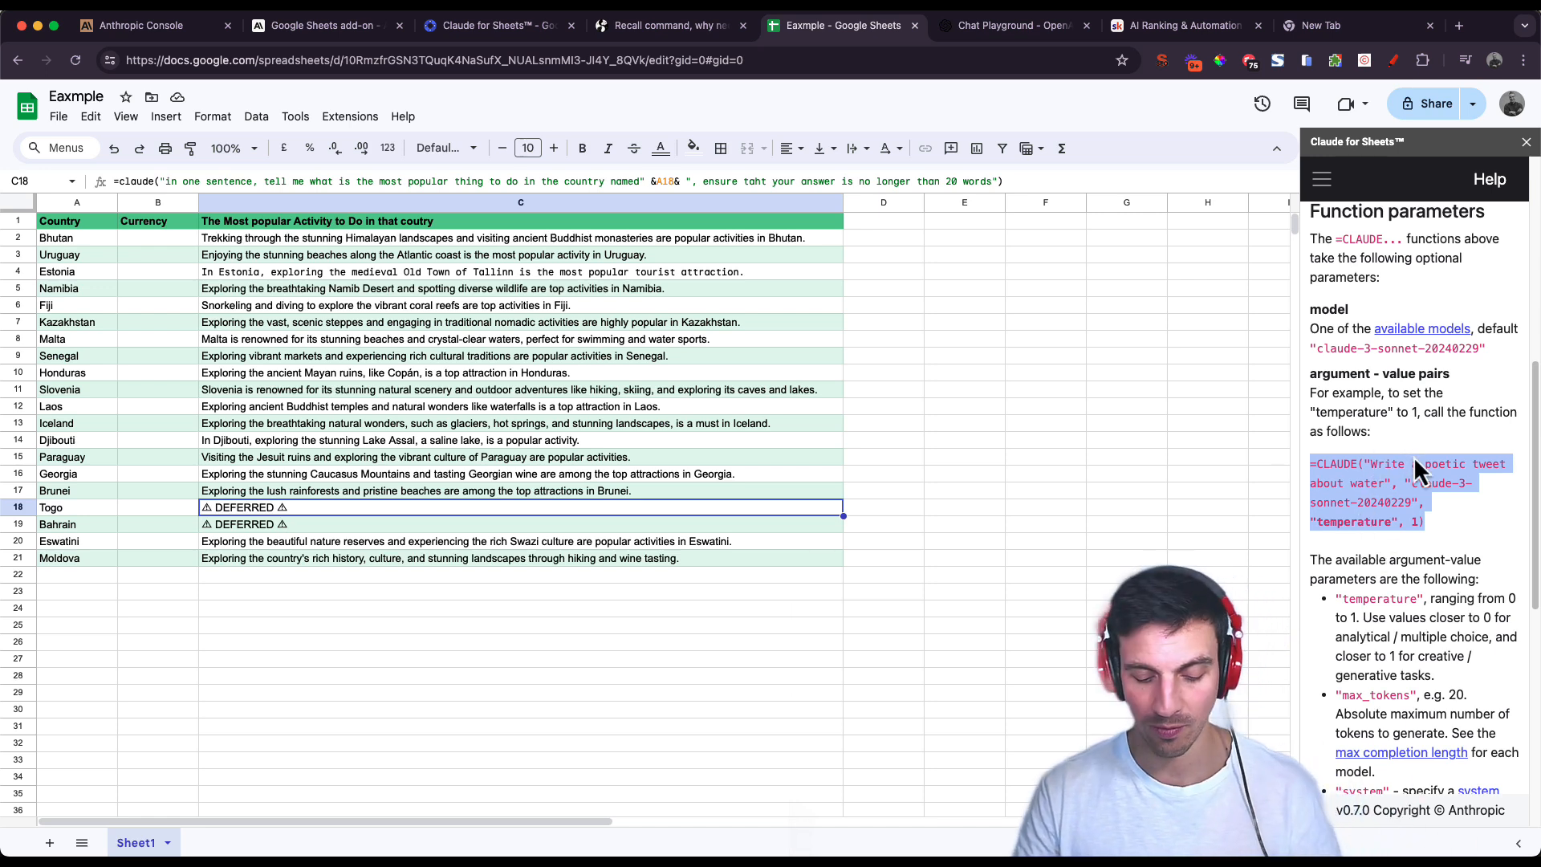
{"action": "mouse_move", "coordinate": [1427, 512]}
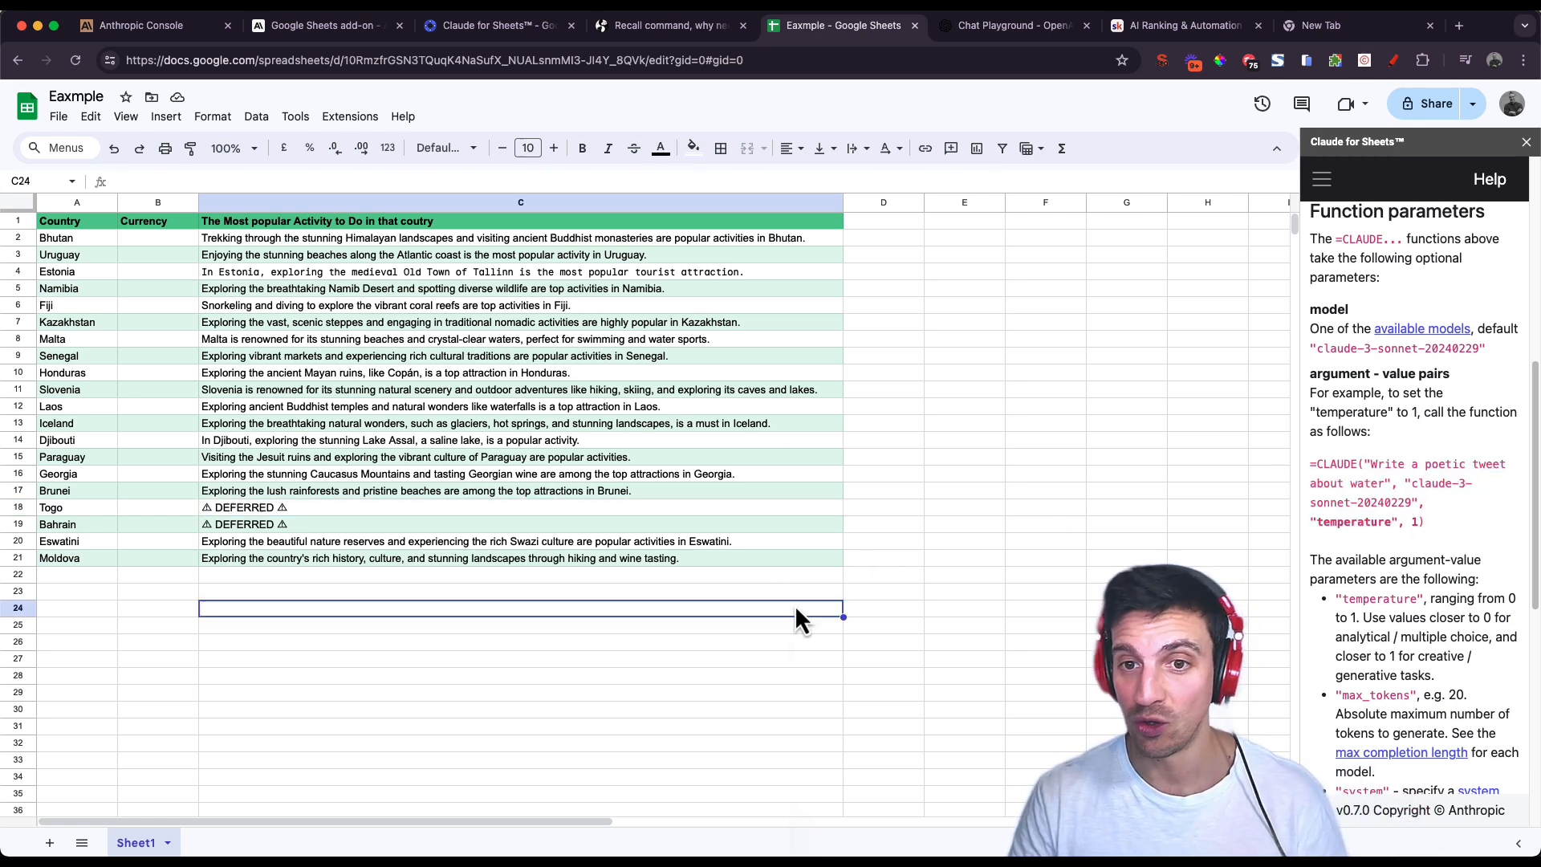
{"action": "mouse_move", "coordinate": [647, 357]}
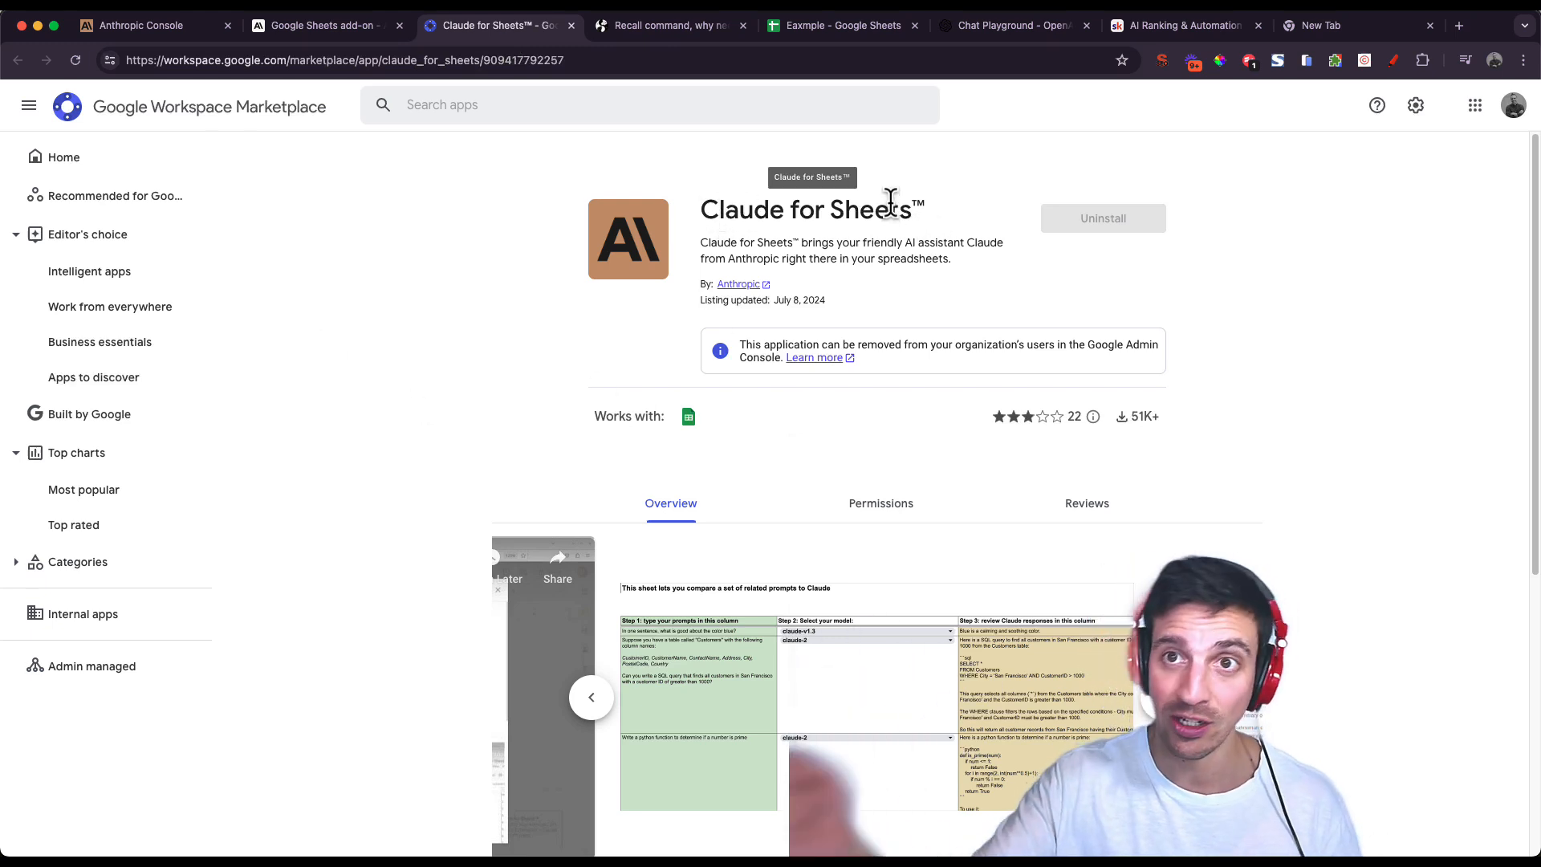
{"action": "mouse_move", "coordinate": [896, 241]}
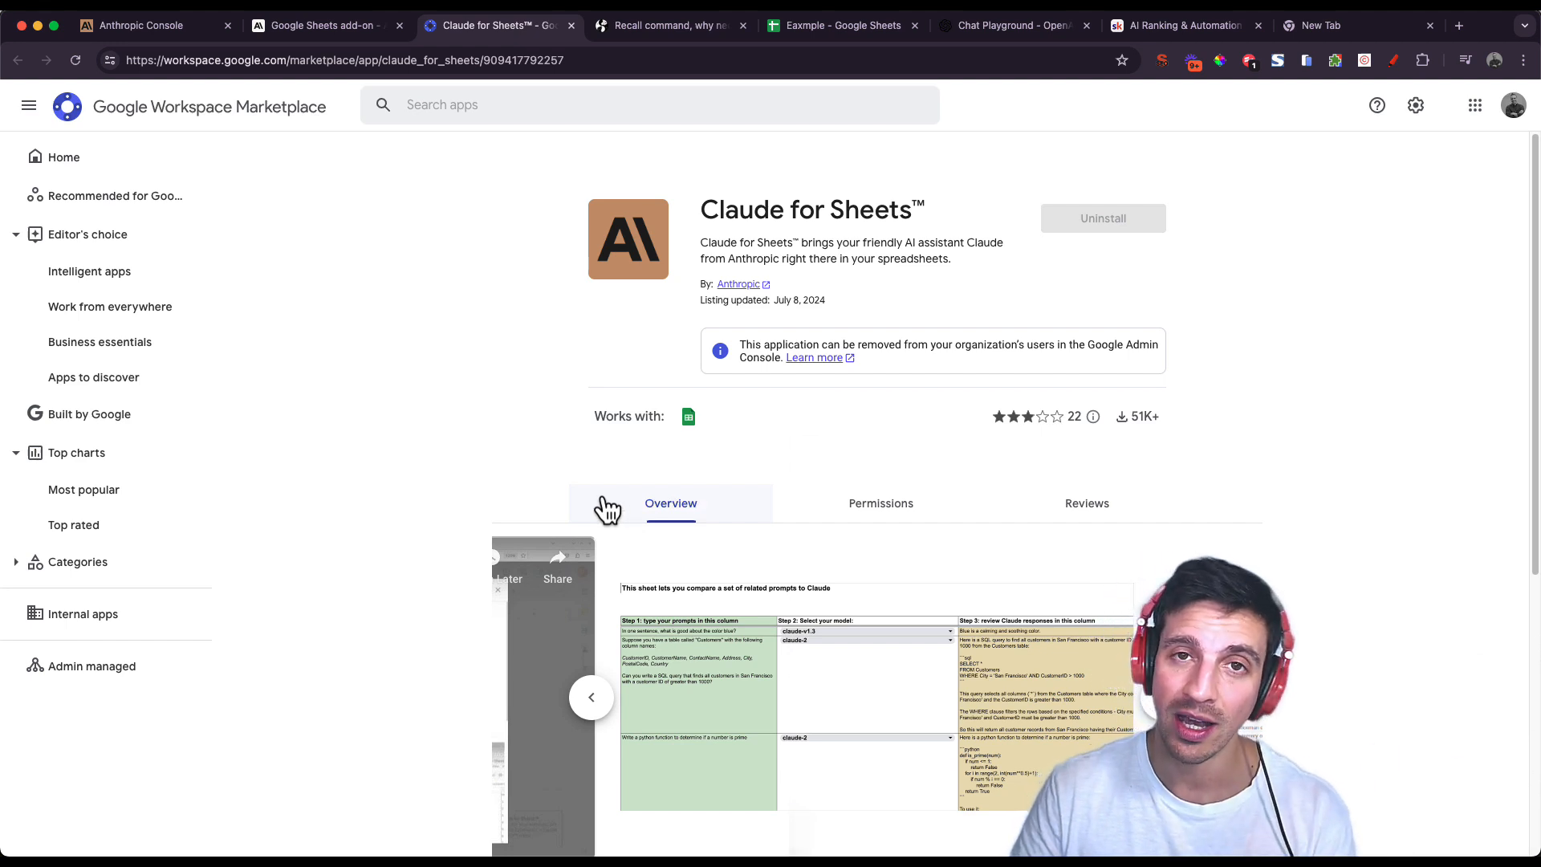
{"action": "mouse_move", "coordinate": [183, 184]}
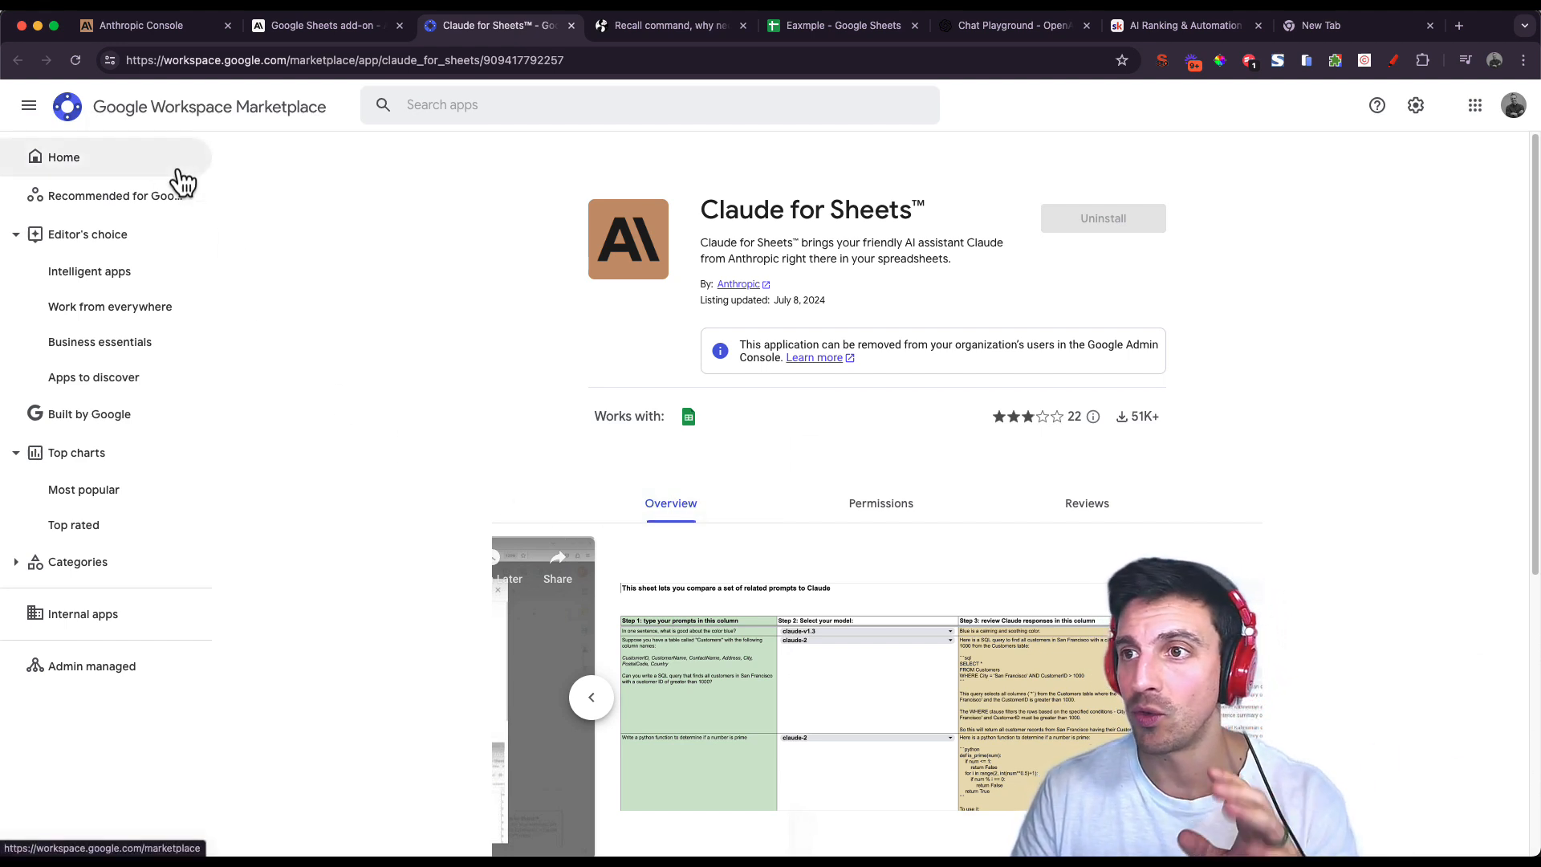
{"action": "mouse_move", "coordinate": [164, 105]}
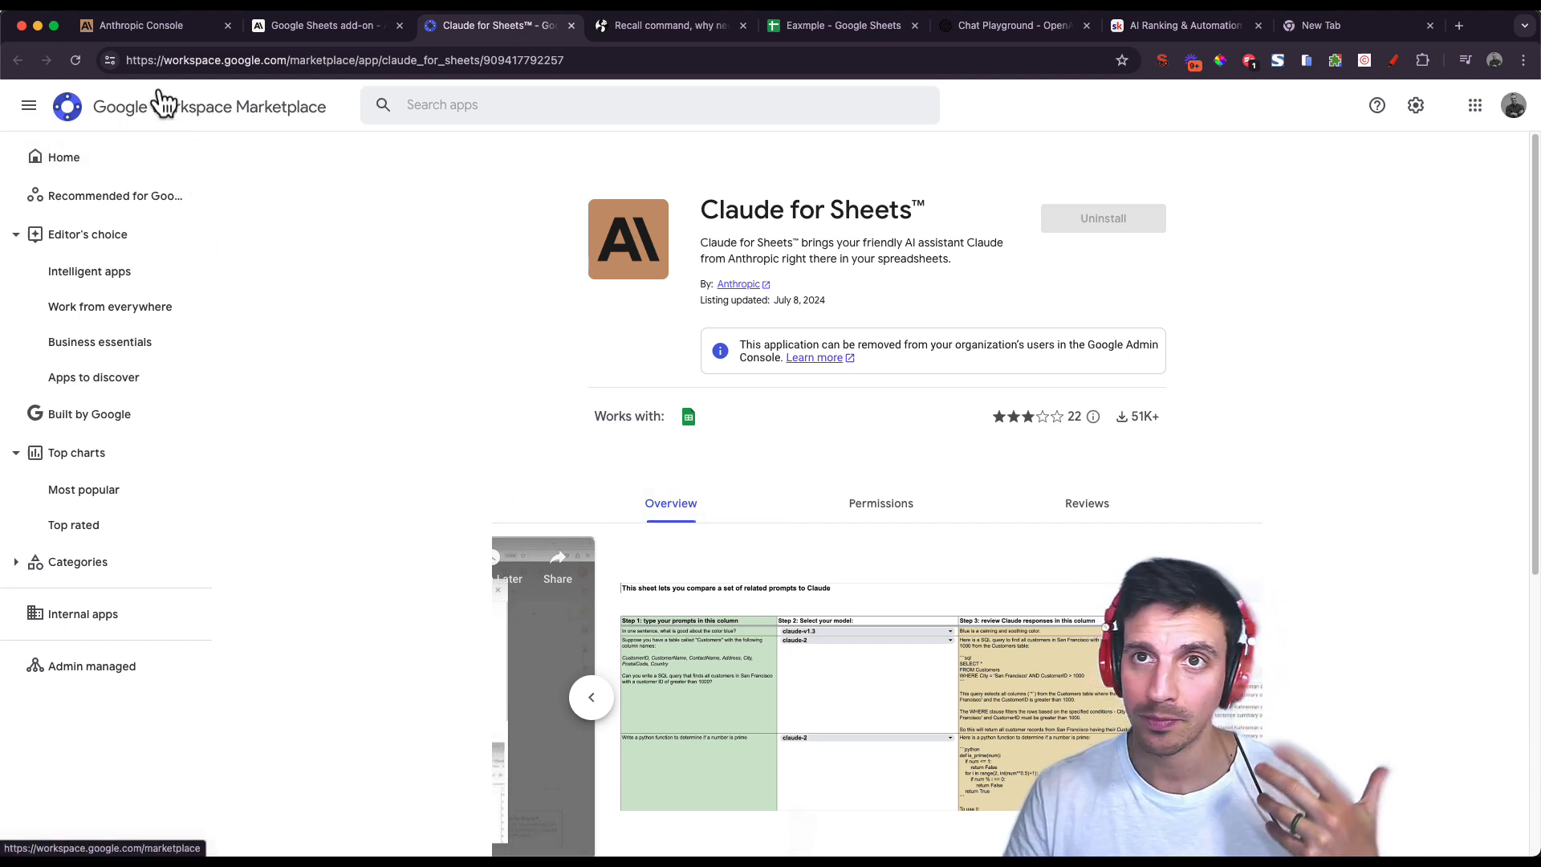
Go to the Anthropic Console dashboard and show its list of API keys.
{"action": "left_click", "coordinate": [144, 26]}
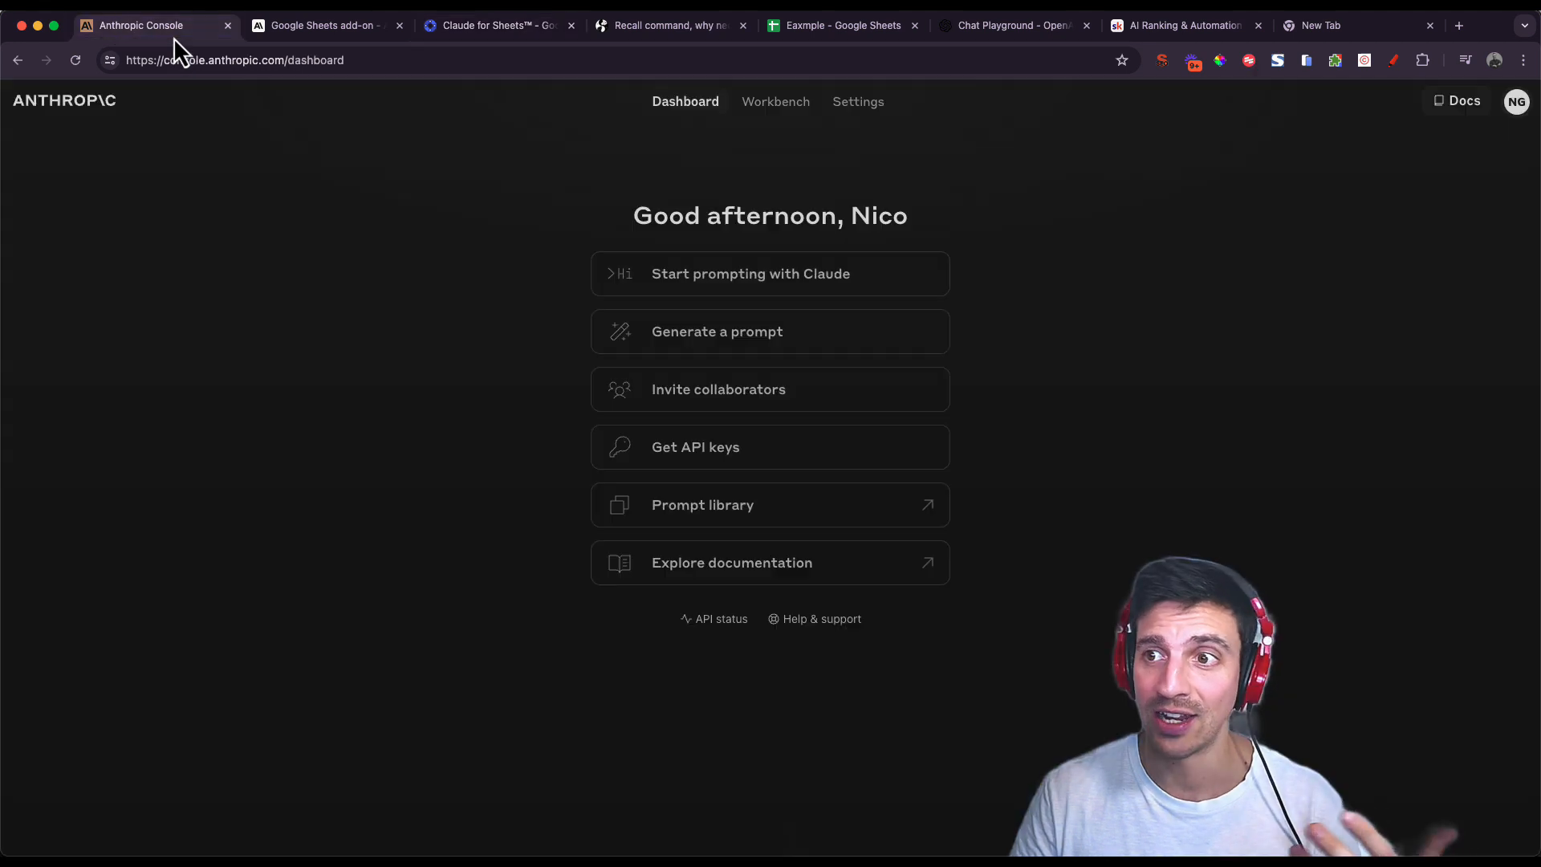
{"action": "mouse_move", "coordinate": [758, 88]}
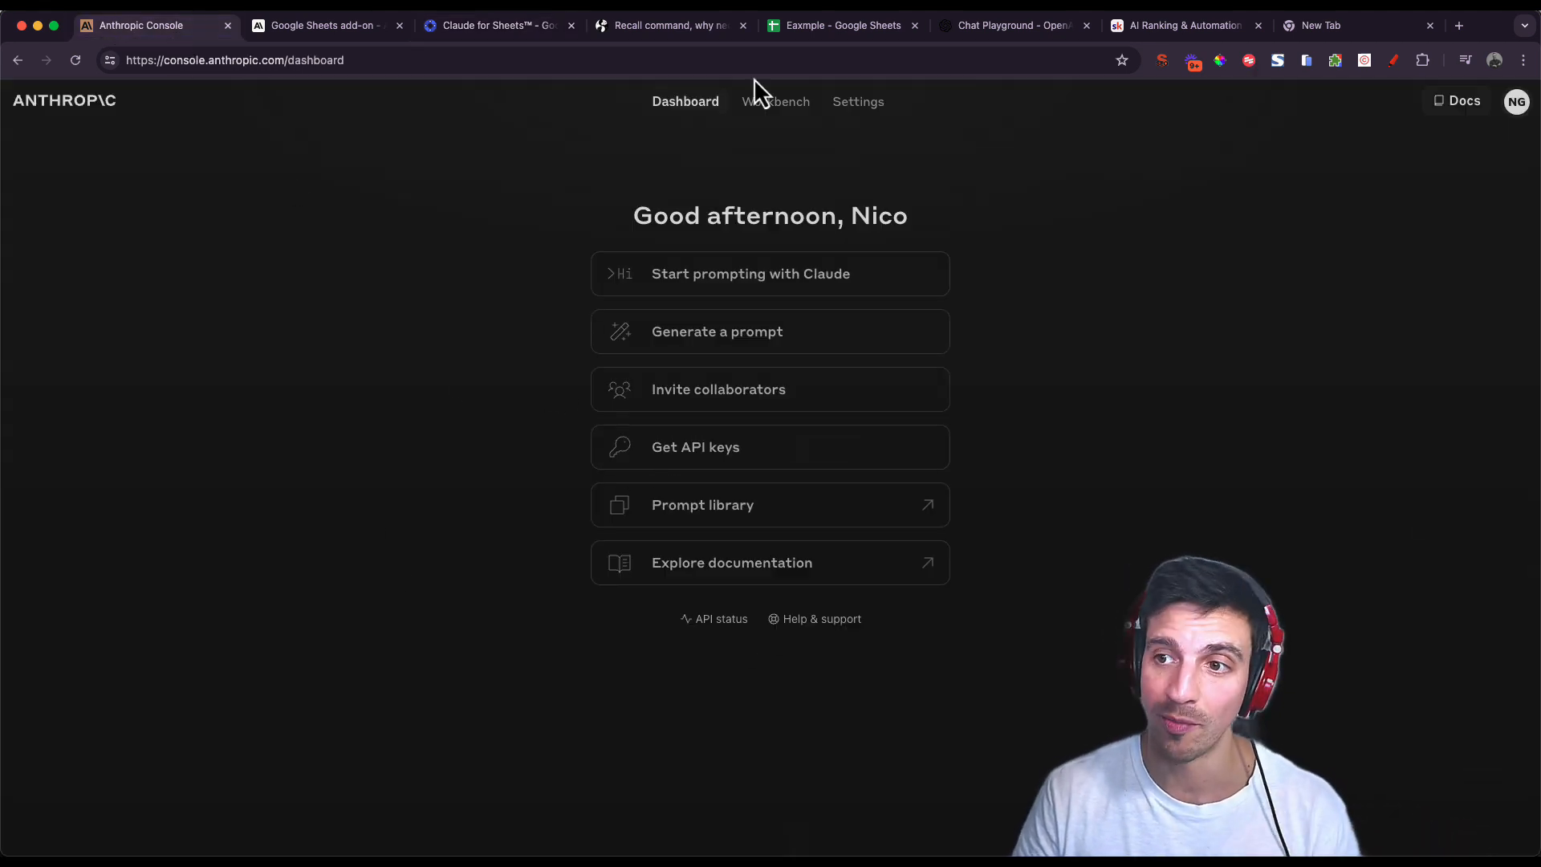
{"action": "left_click", "coordinate": [239, 61]}
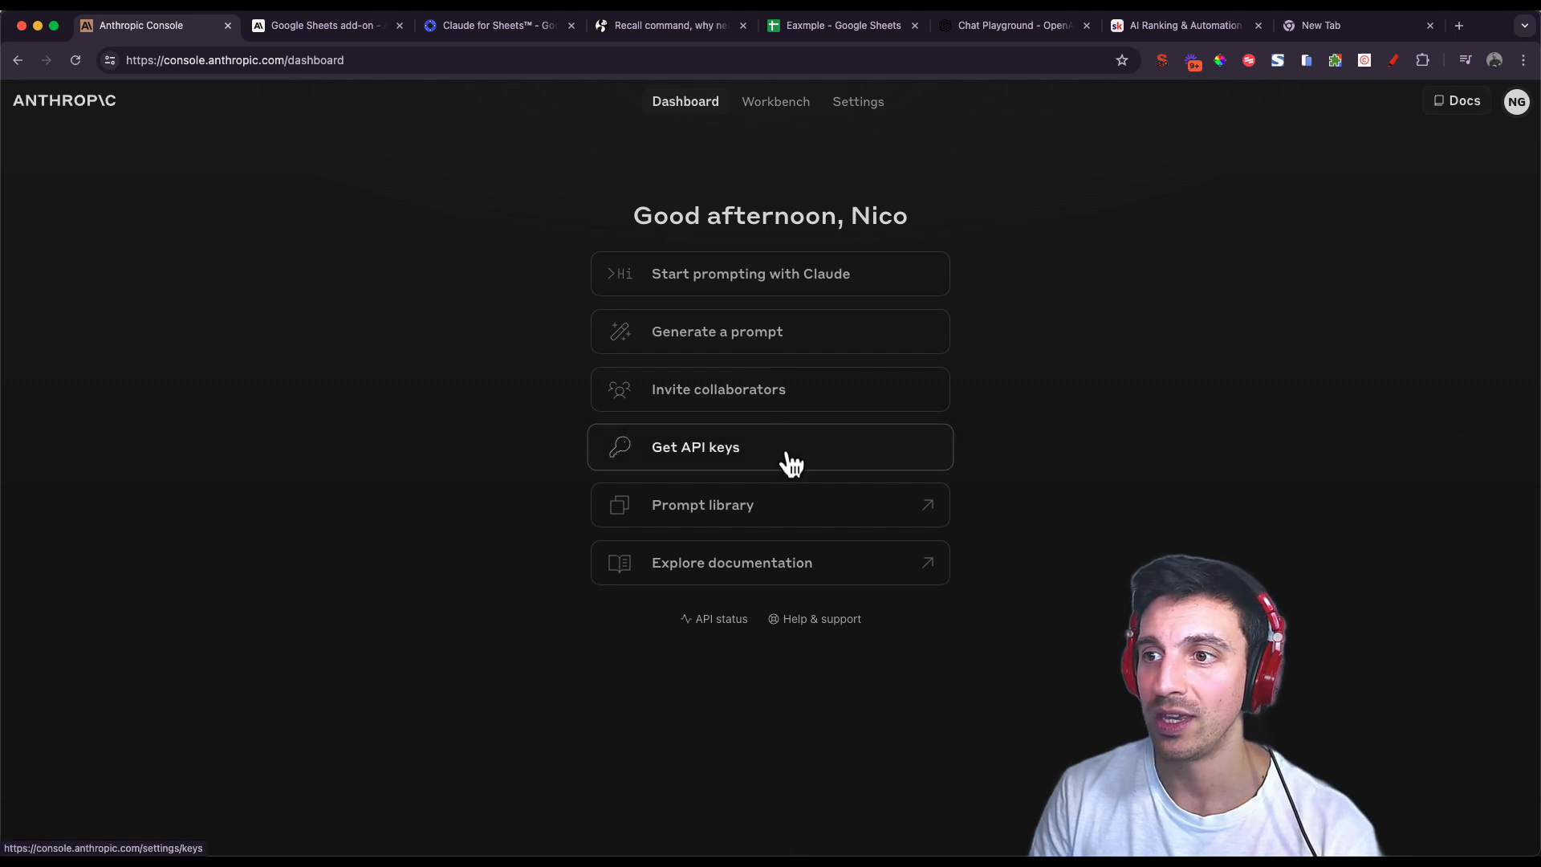
{"action": "left_click", "coordinate": [697, 447]}
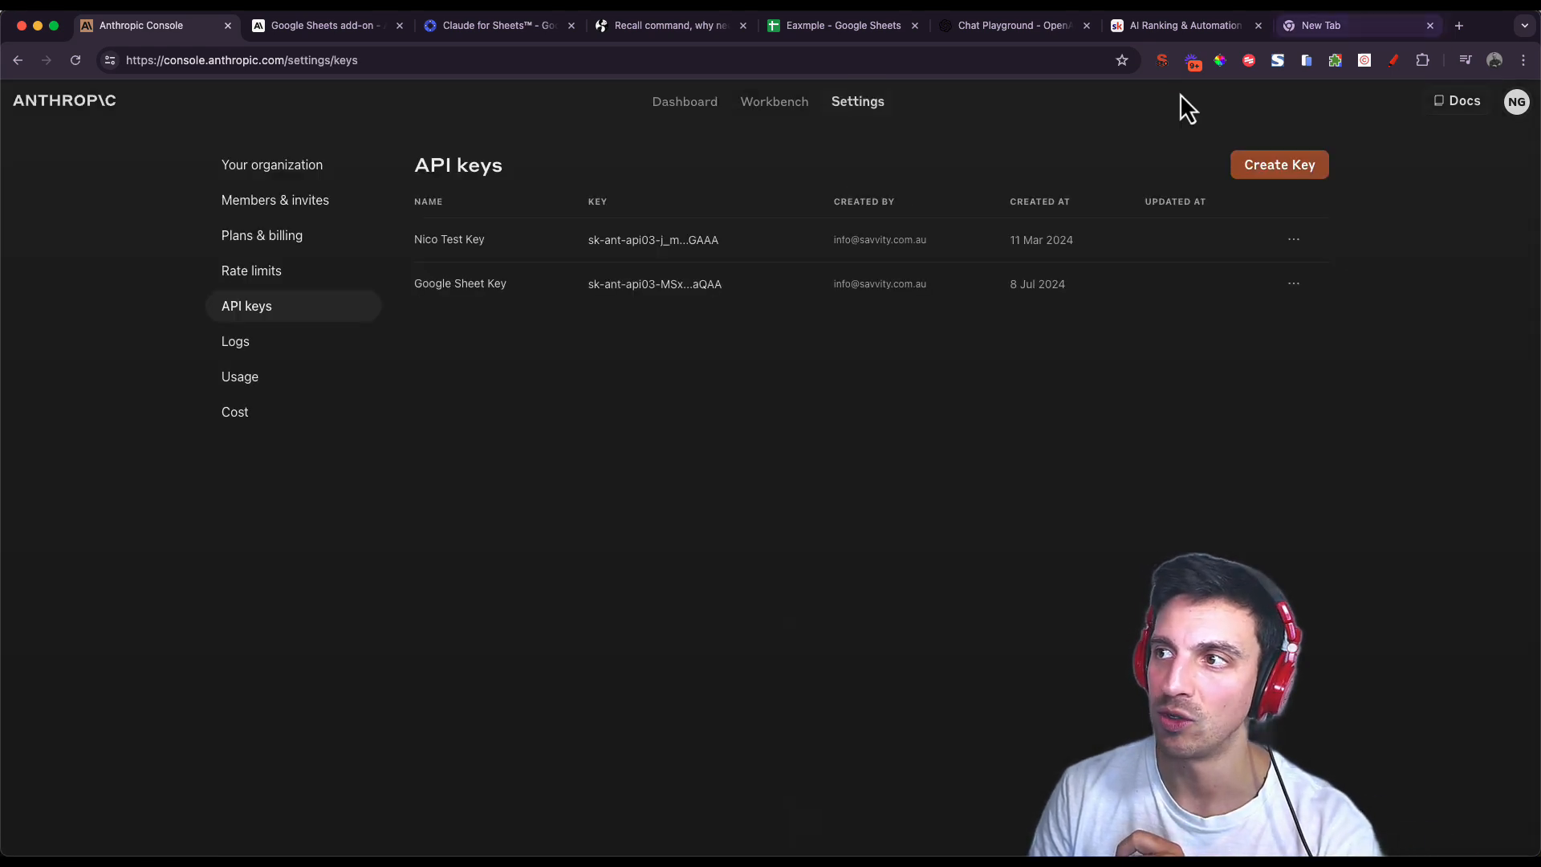
Create a new API key named 'gfsgfd'.
{"action": "left_click", "coordinate": [1279, 163]}
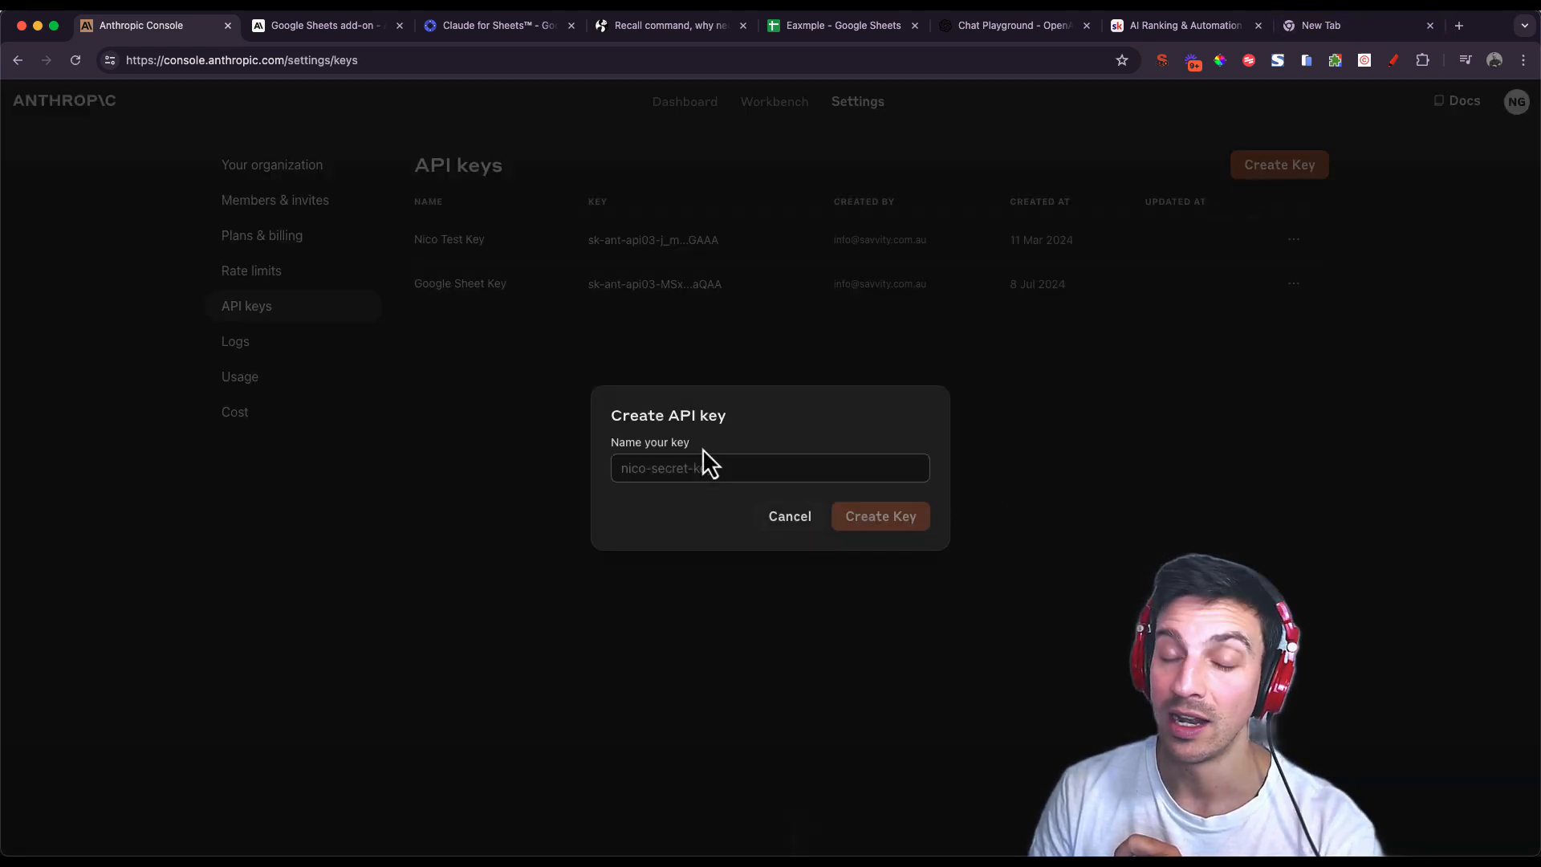
{"action": "type", "text": "gfsgfd"}
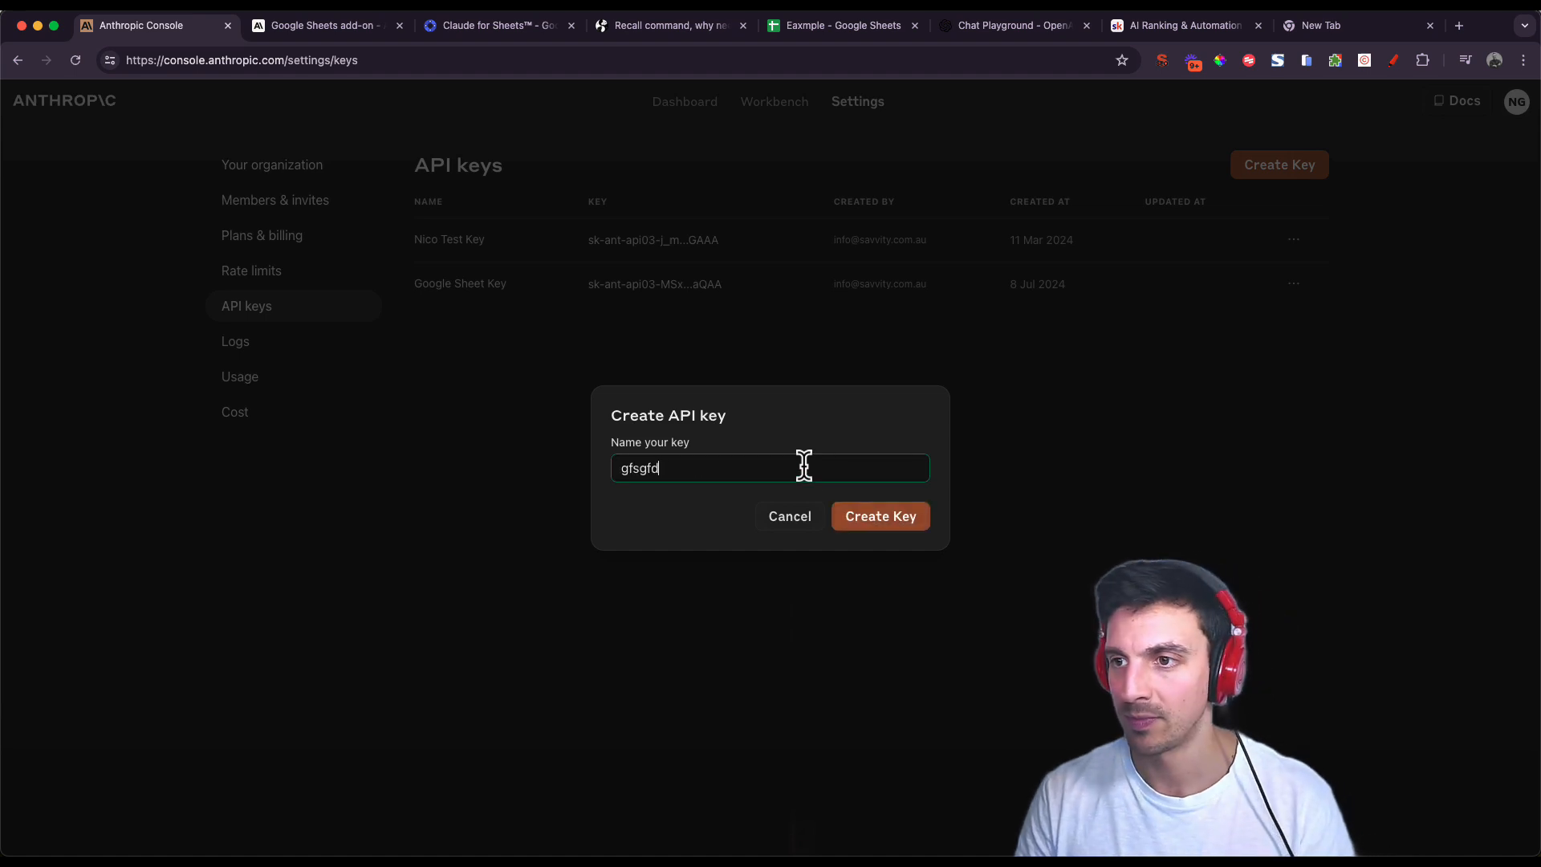
{"action": "left_click", "coordinate": [880, 516]}
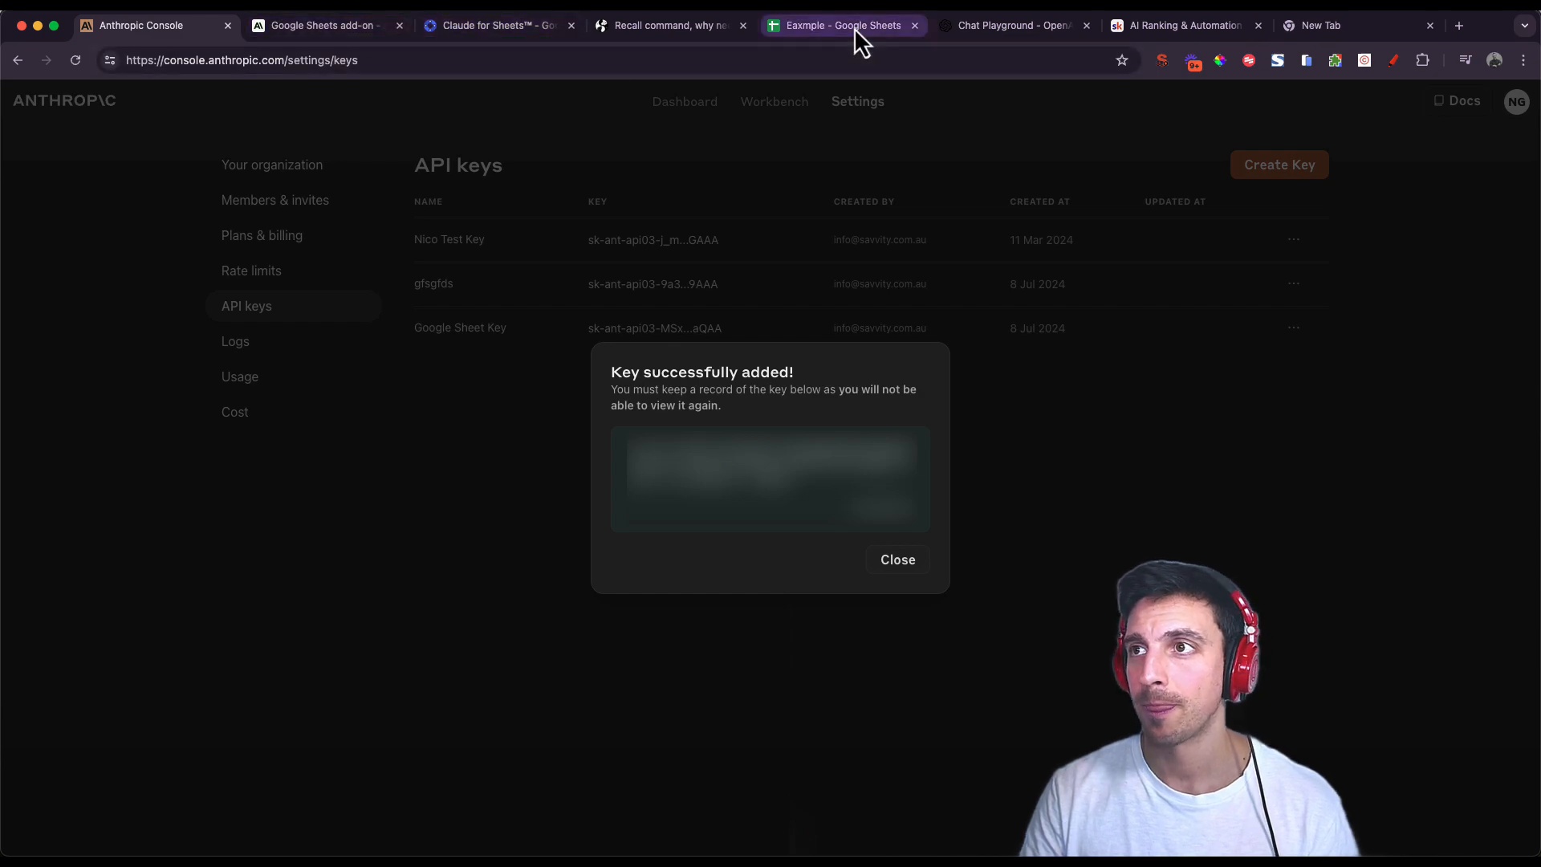
Return to the country spreadsheet and show the Claude for Sheets add-on commands under Extensions.
{"action": "left_click", "coordinate": [844, 26]}
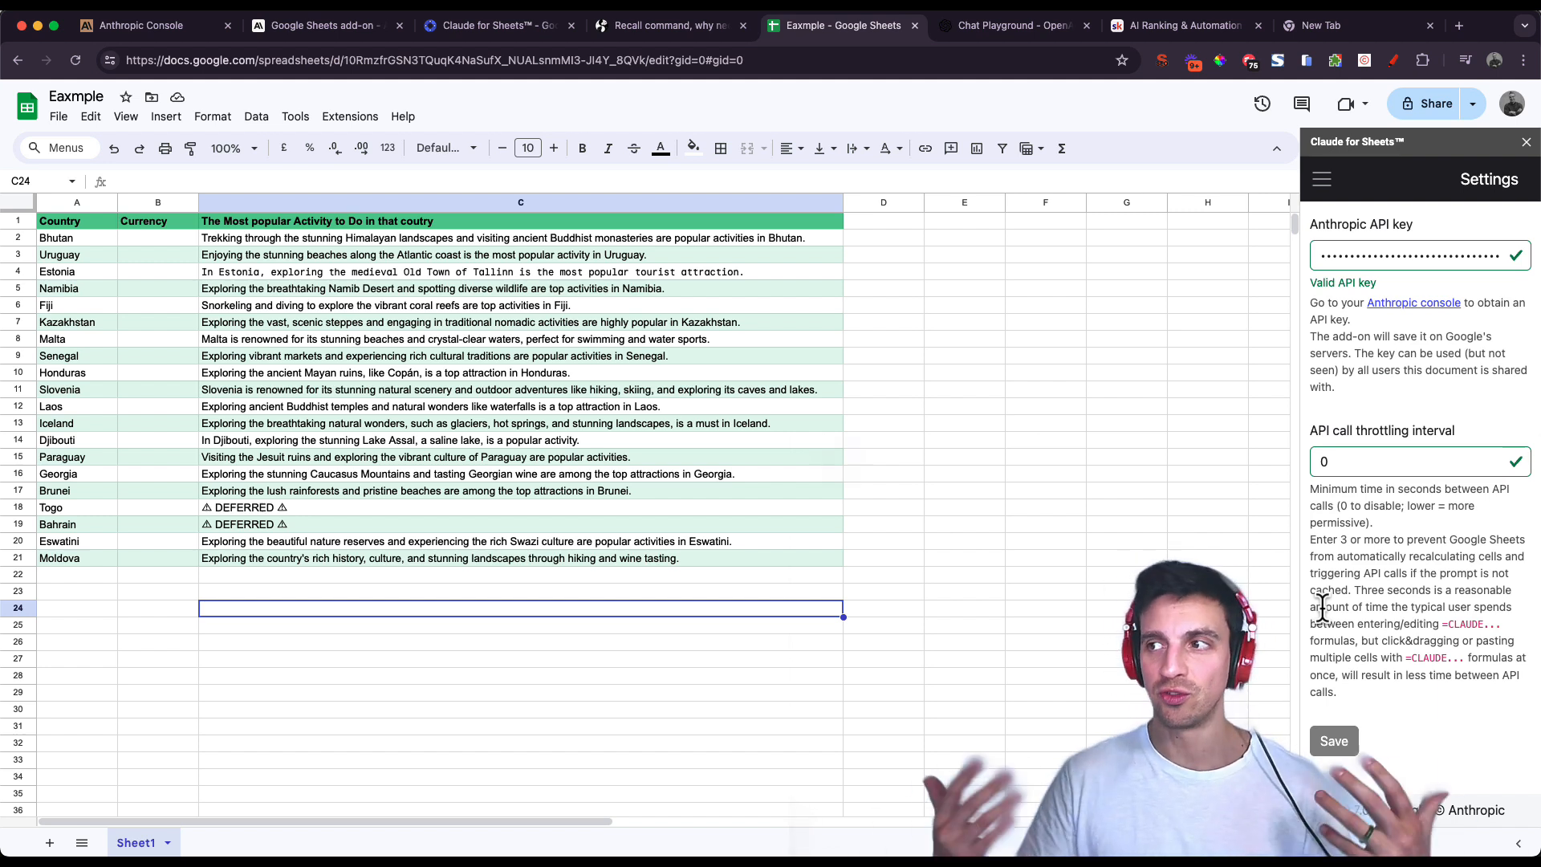
{"action": "left_click", "coordinate": [963, 591]}
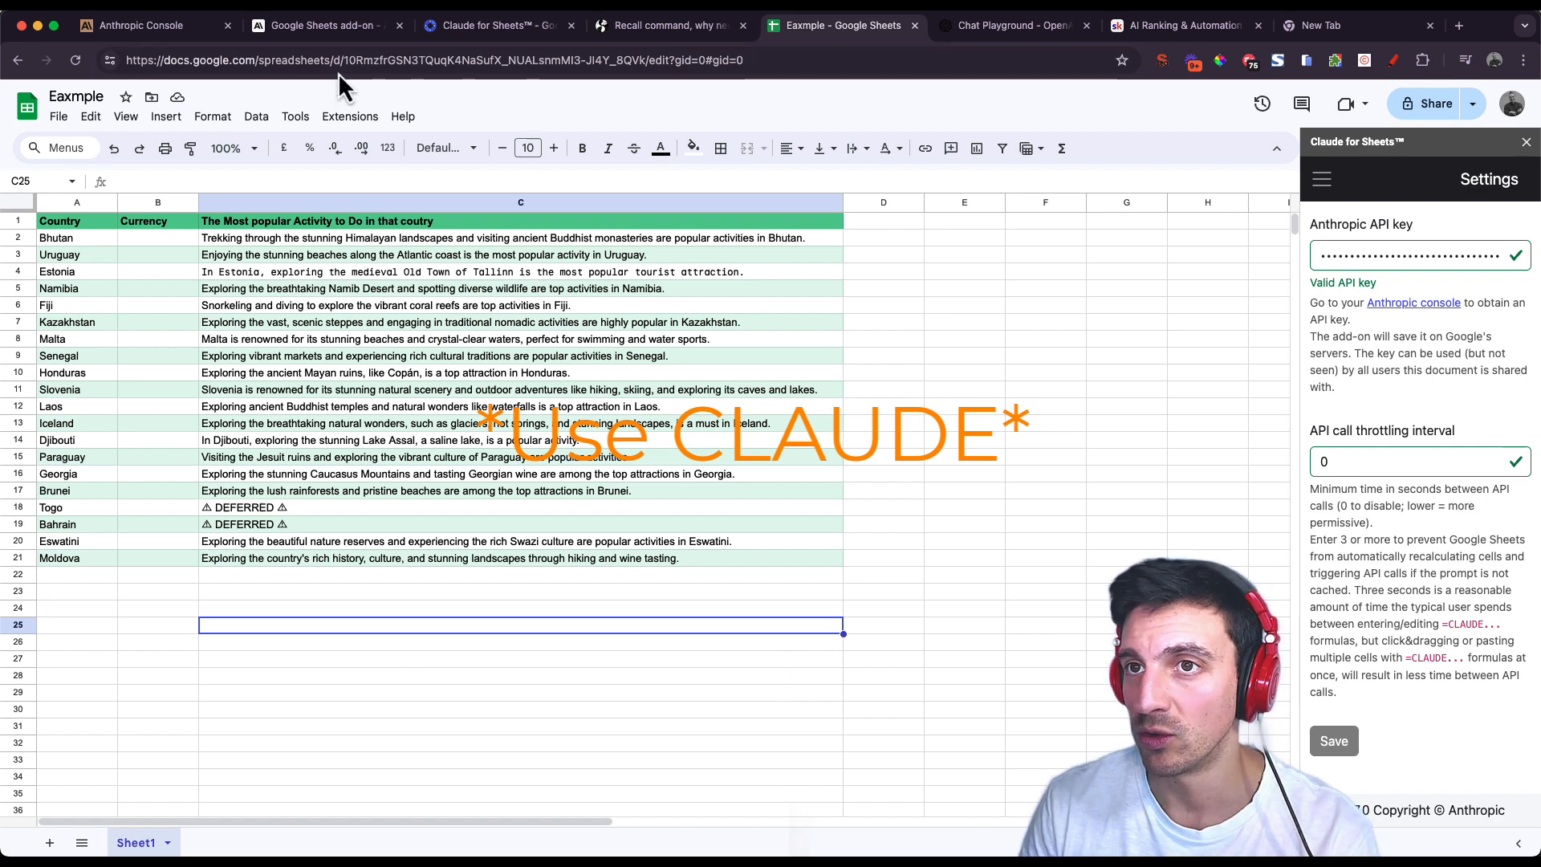
{"action": "left_click", "coordinate": [350, 115]}
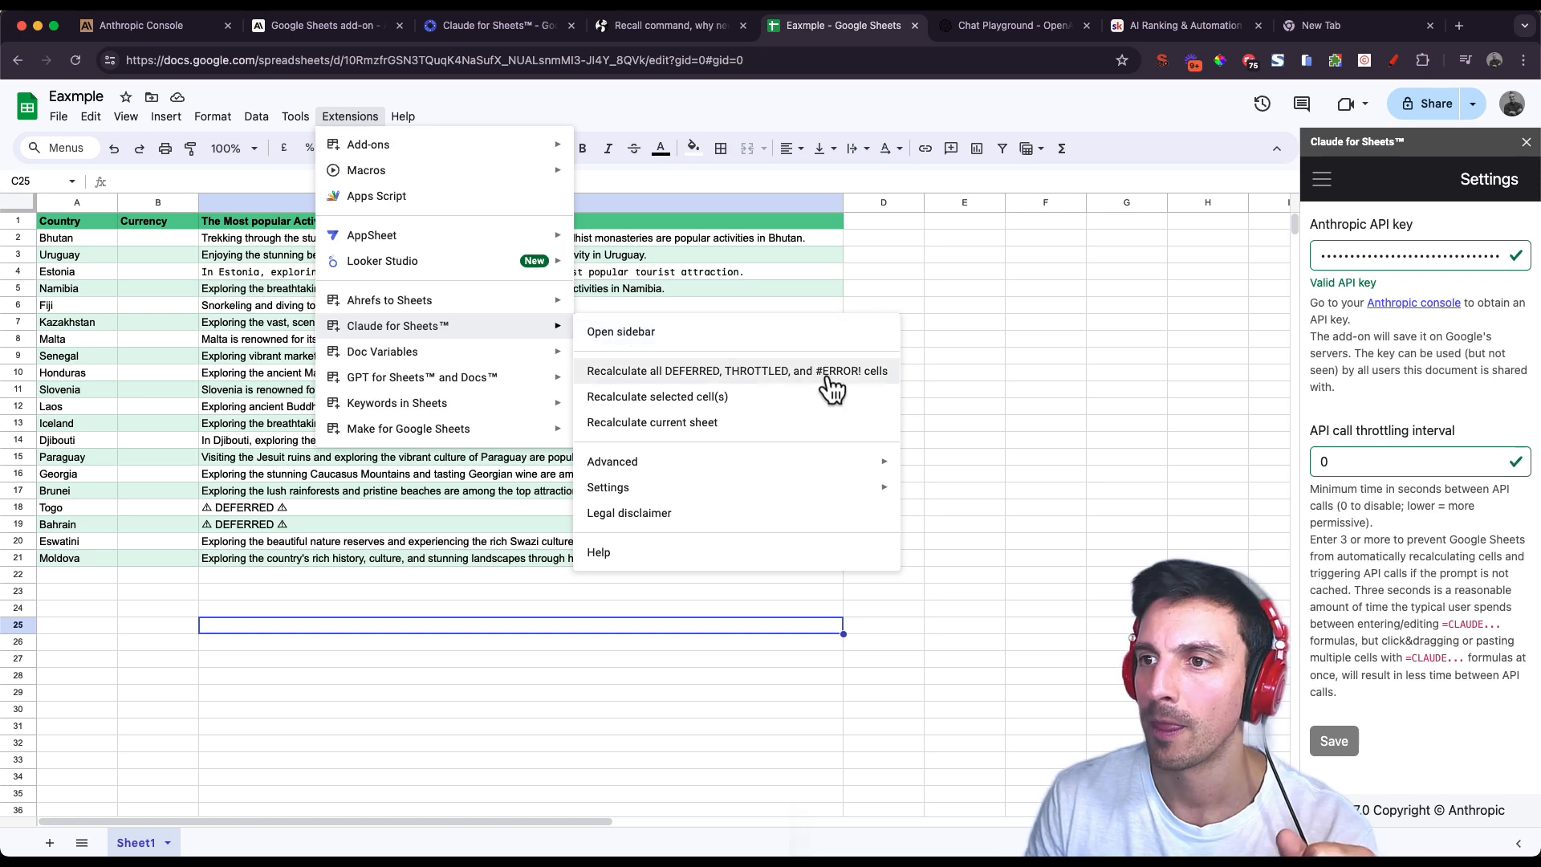
Recalculate all DEFERRED, THROTTLED and #ERROR! cells, then view the GPT for Sheets marketplace results.
{"action": "left_click", "coordinate": [737, 370]}
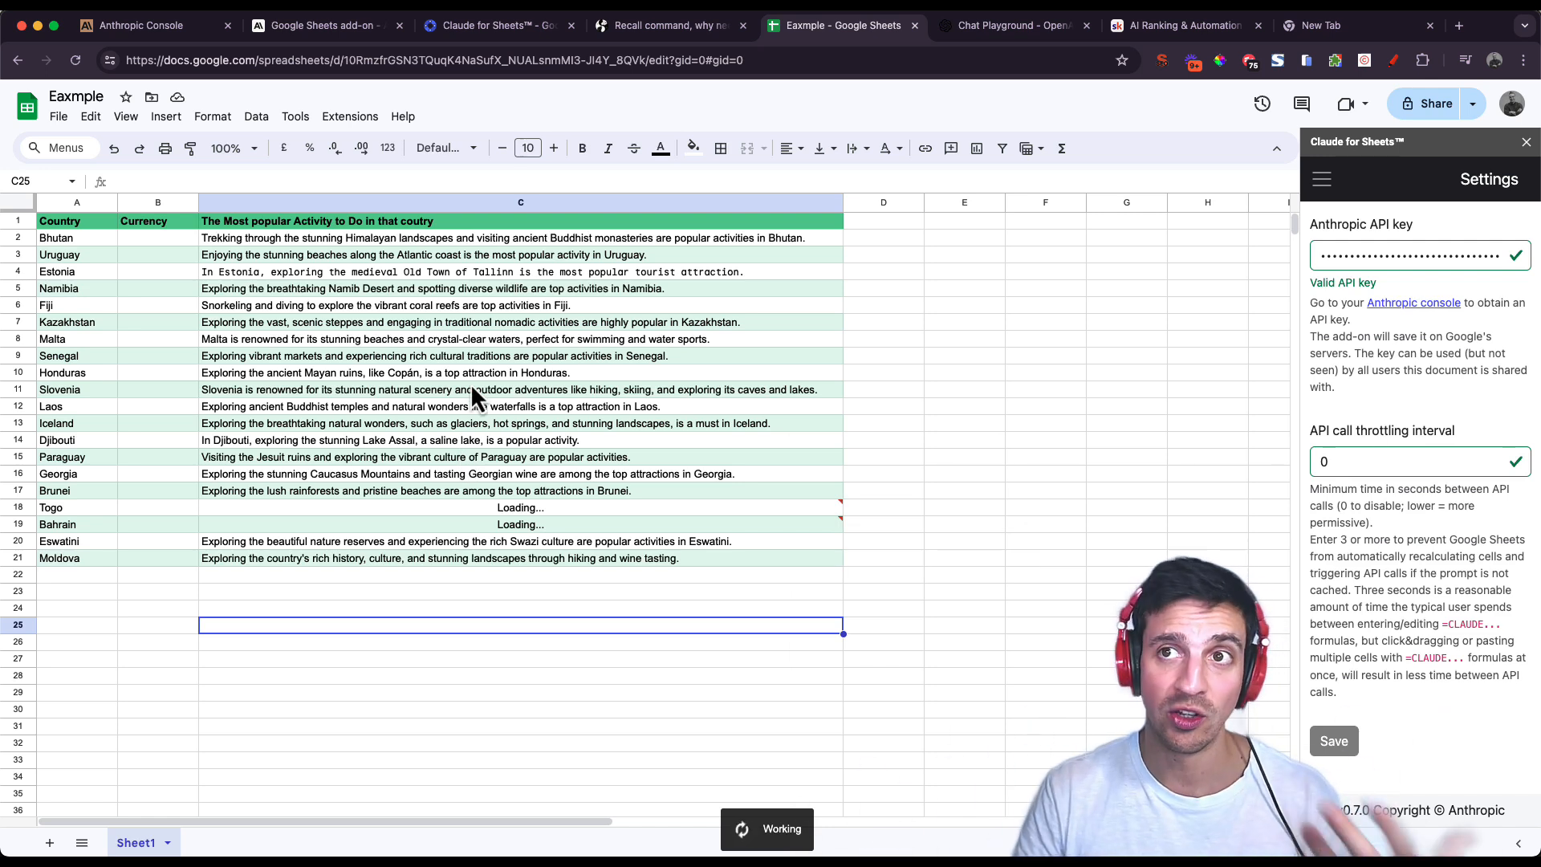
{"action": "mouse_move", "coordinate": [539, 549]}
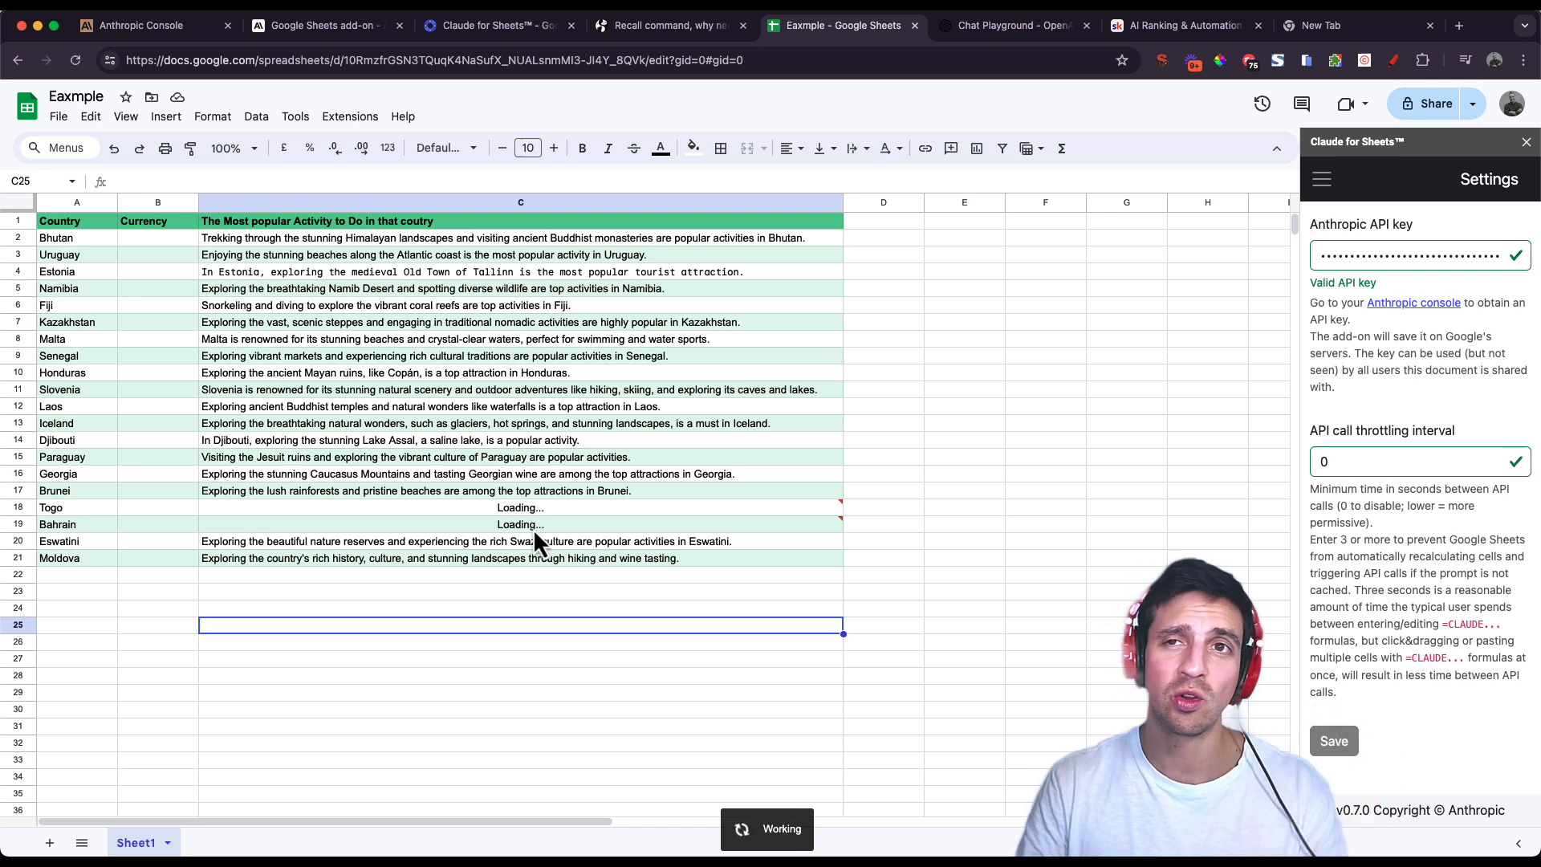
{"action": "mouse_move", "coordinate": [915, 253]}
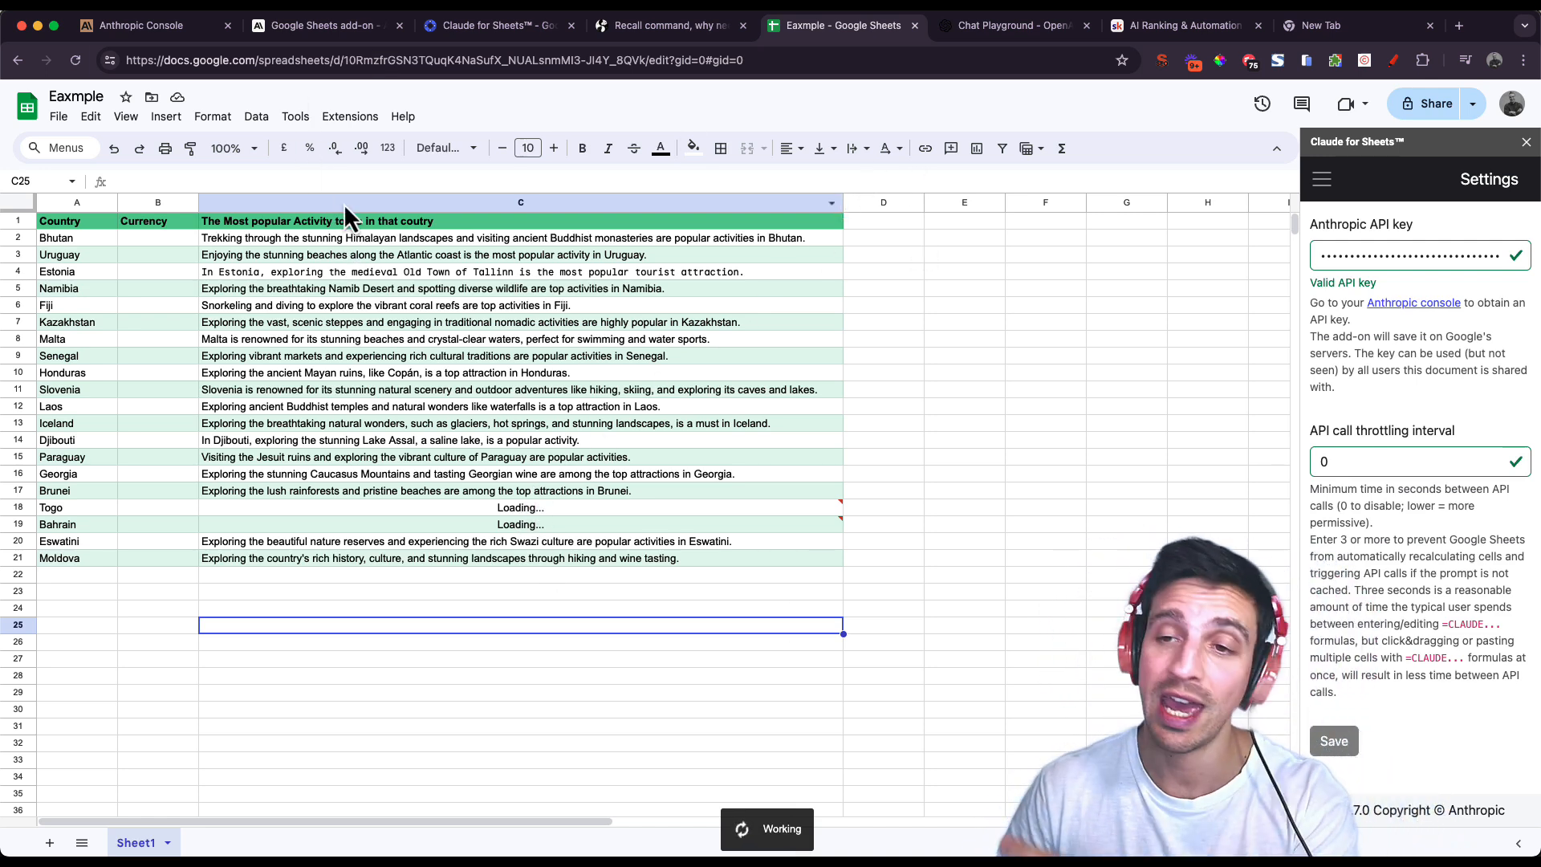
{"action": "left_click", "coordinate": [504, 26]}
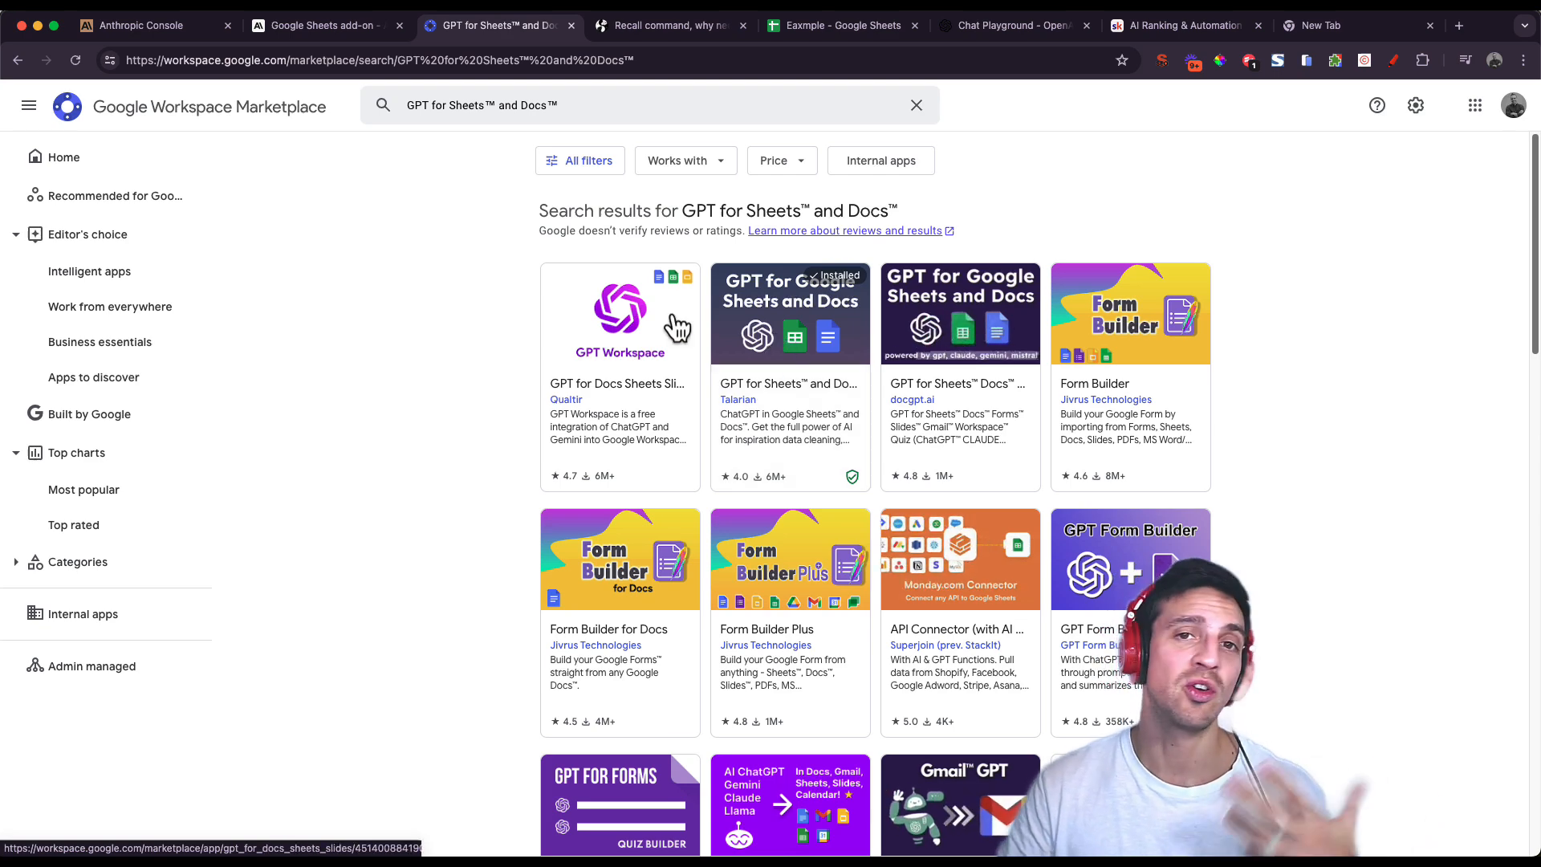
{"action": "left_click", "coordinate": [841, 26]}
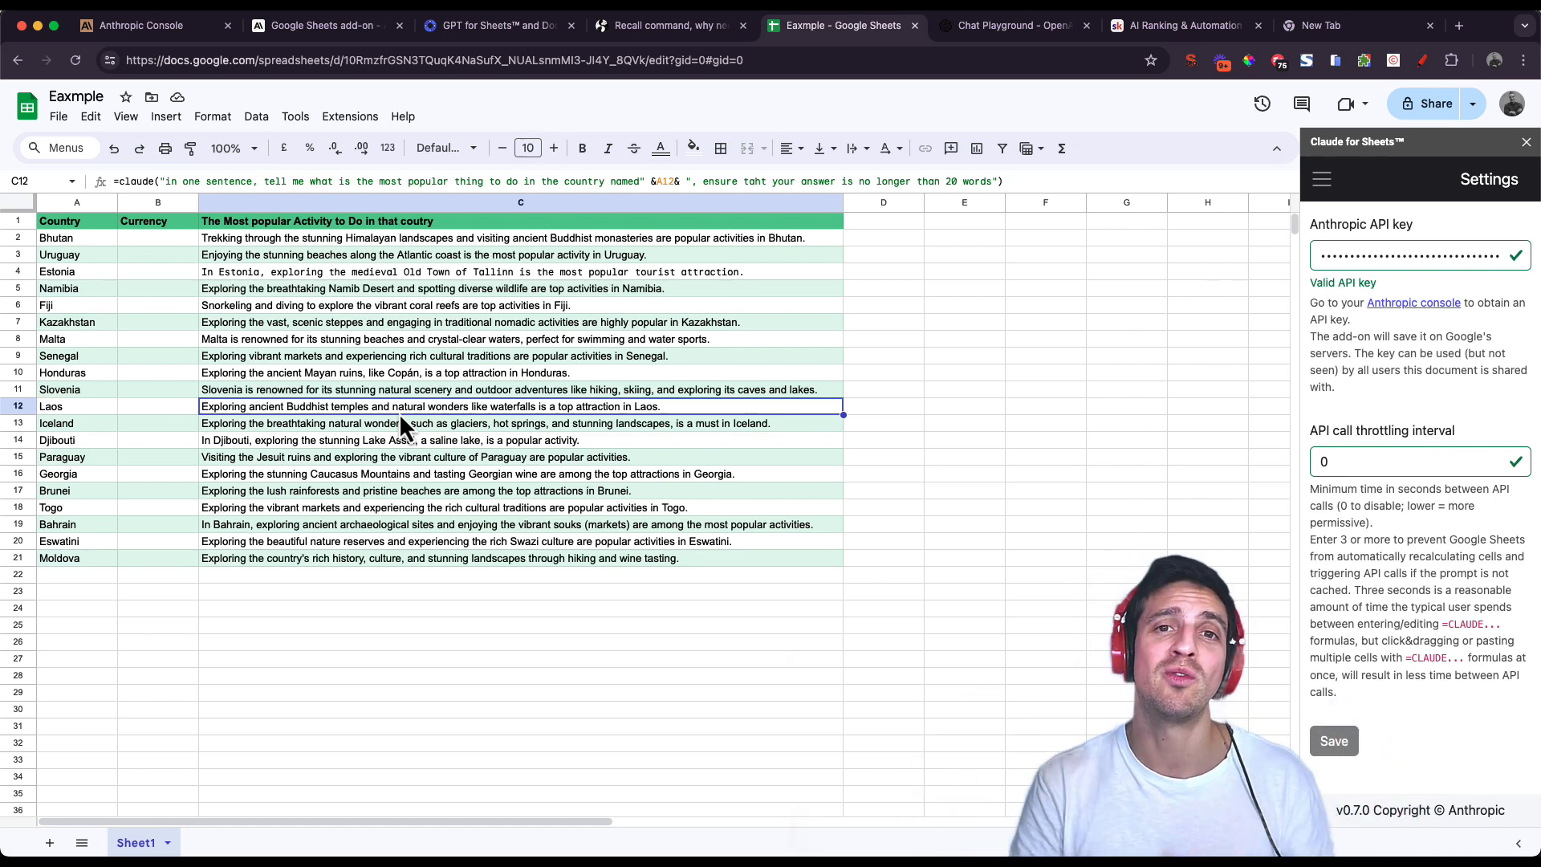
{"action": "mouse_move", "coordinate": [106, 153]}
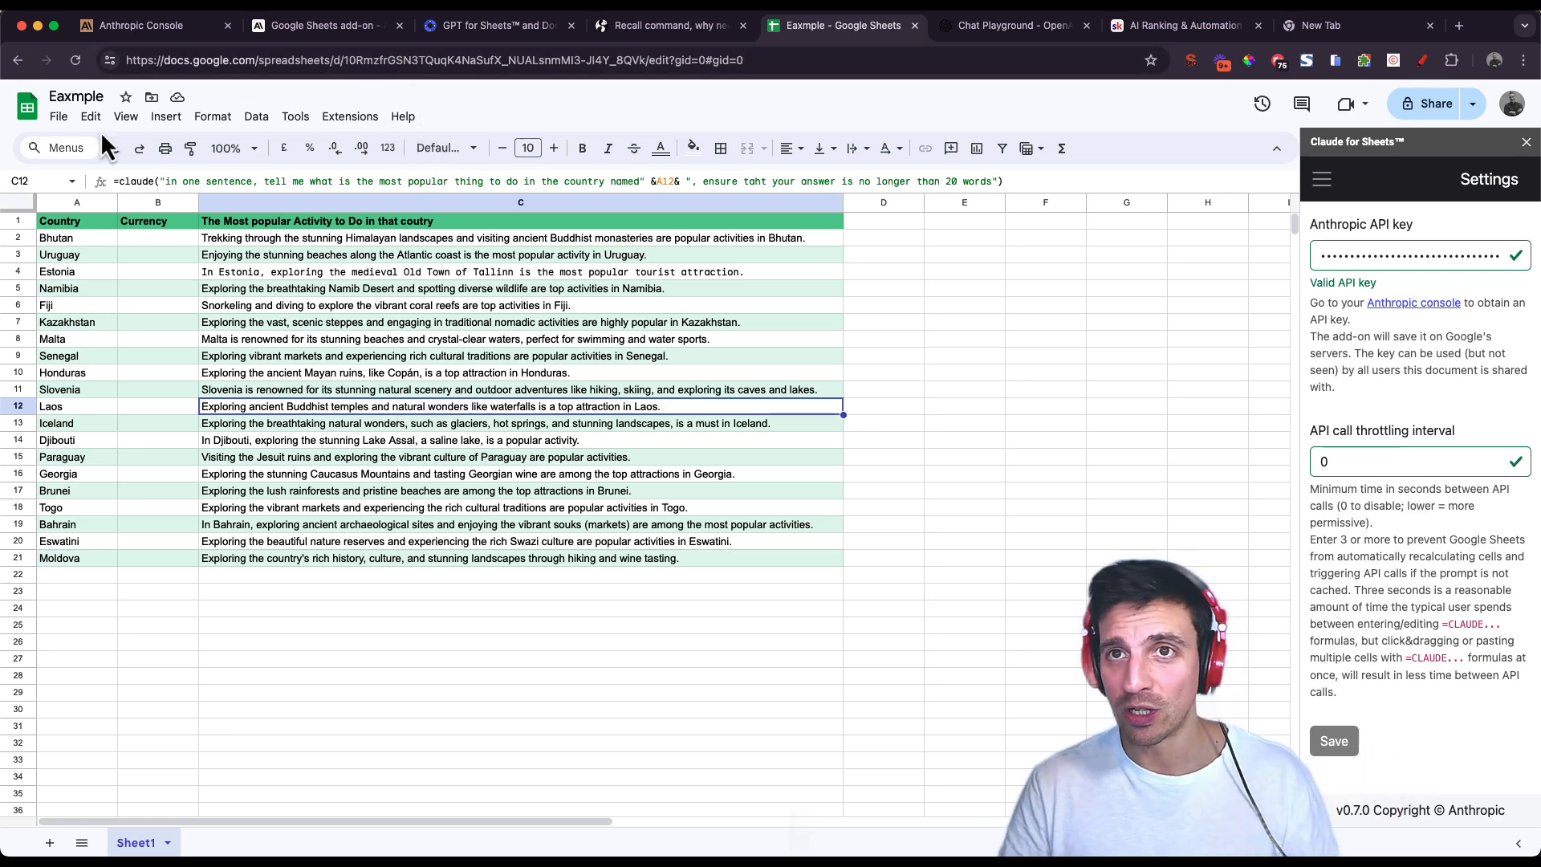
{"action": "mouse_move", "coordinate": [684, 18]}
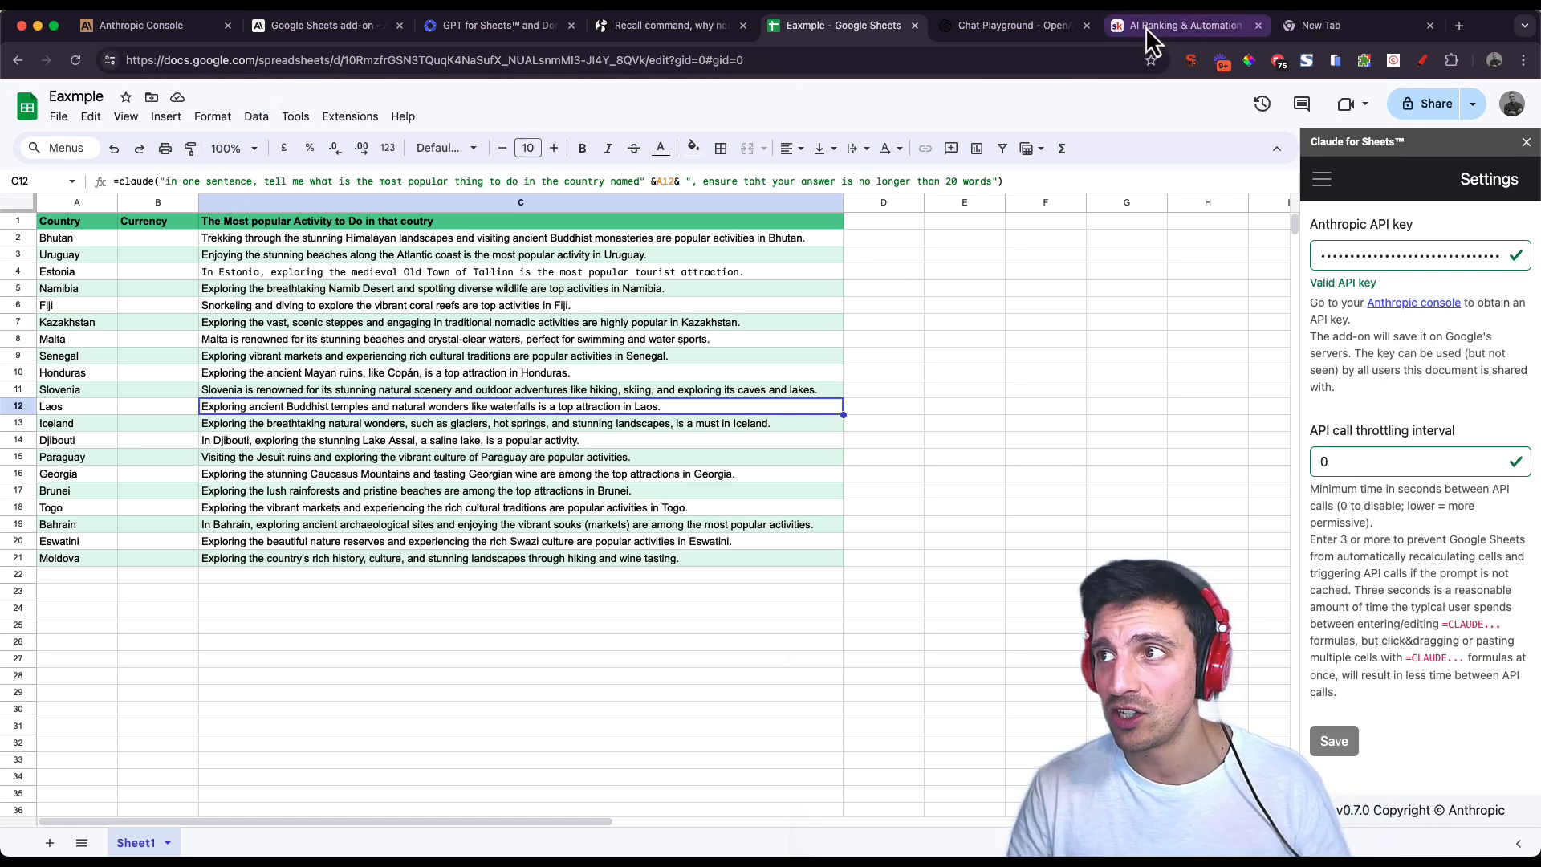
Switch from the spreadsheet to the AI Ranking & Automation Hub community page.
{"action": "left_click", "coordinate": [1181, 25]}
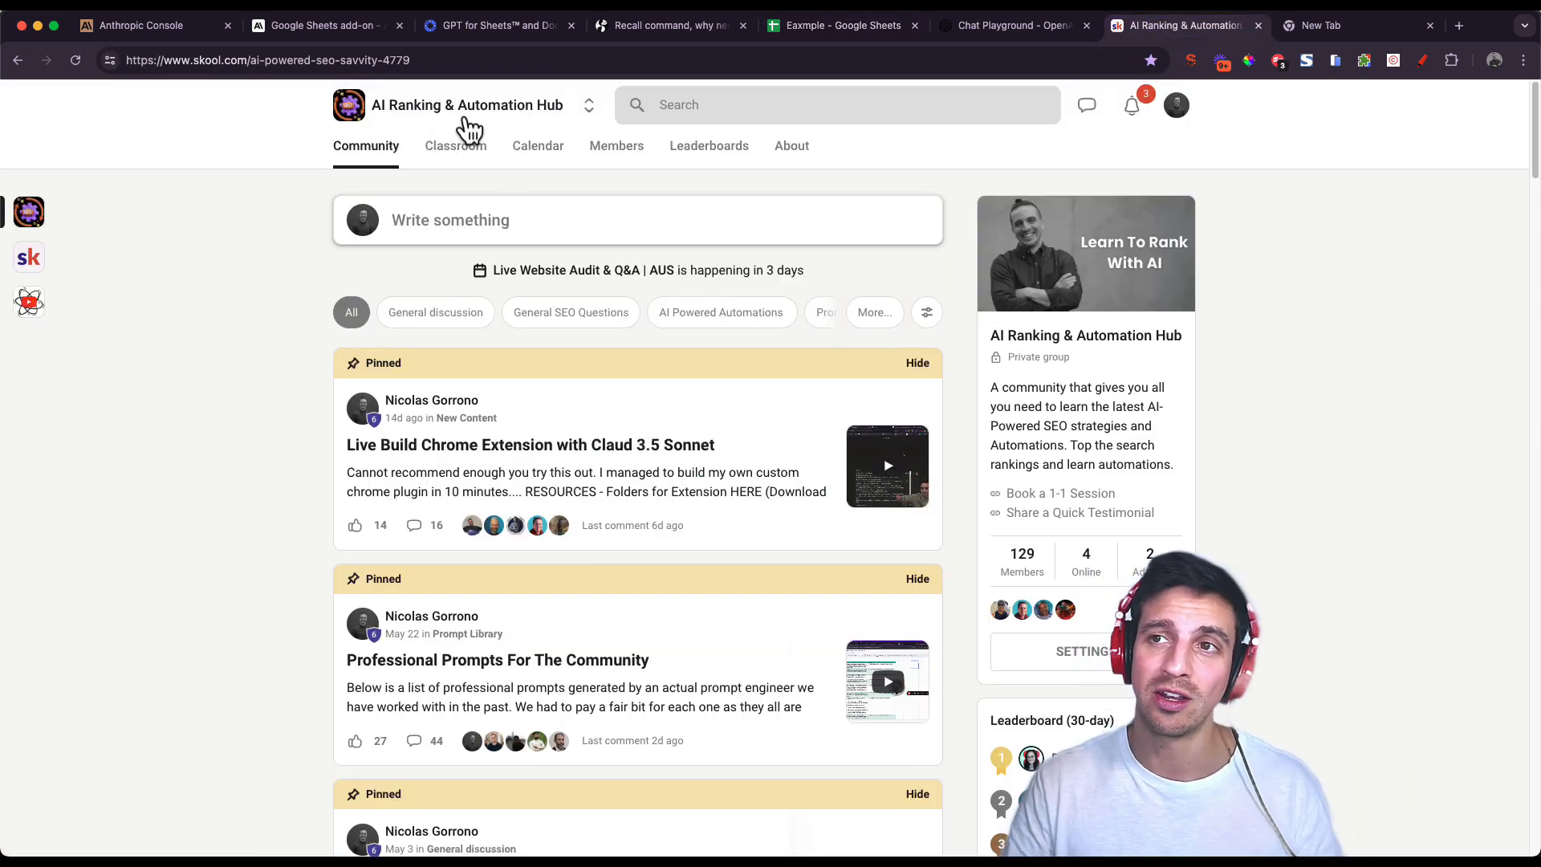
{"action": "mouse_move", "coordinate": [585, 372]}
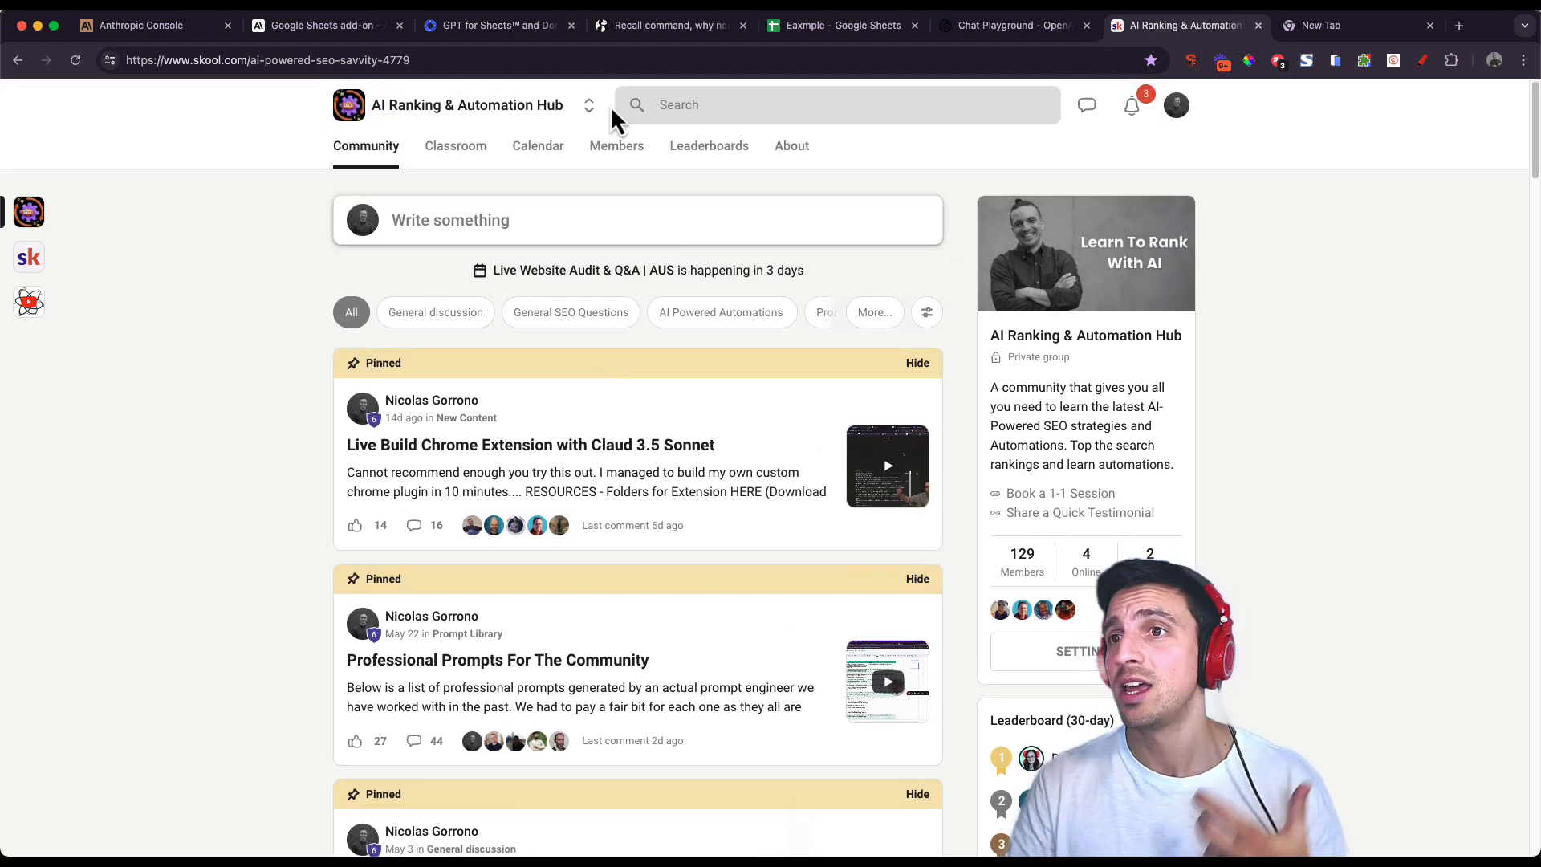
{"action": "mouse_move", "coordinate": [491, 161]}
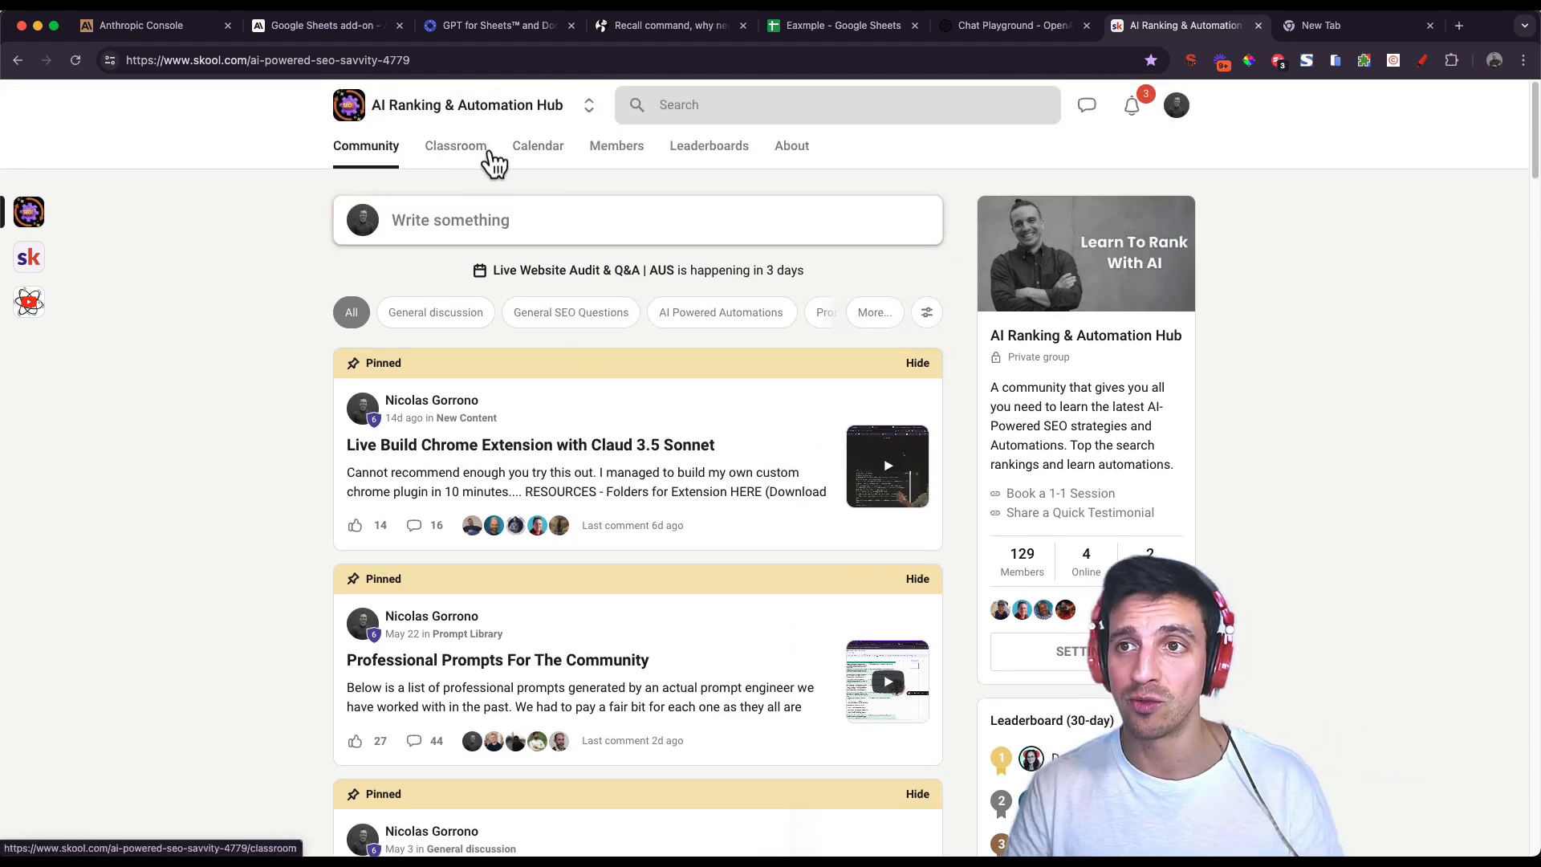
View the community's Classroom courses, then return to the Claude for Sheets documentation.
{"action": "left_click", "coordinate": [456, 146]}
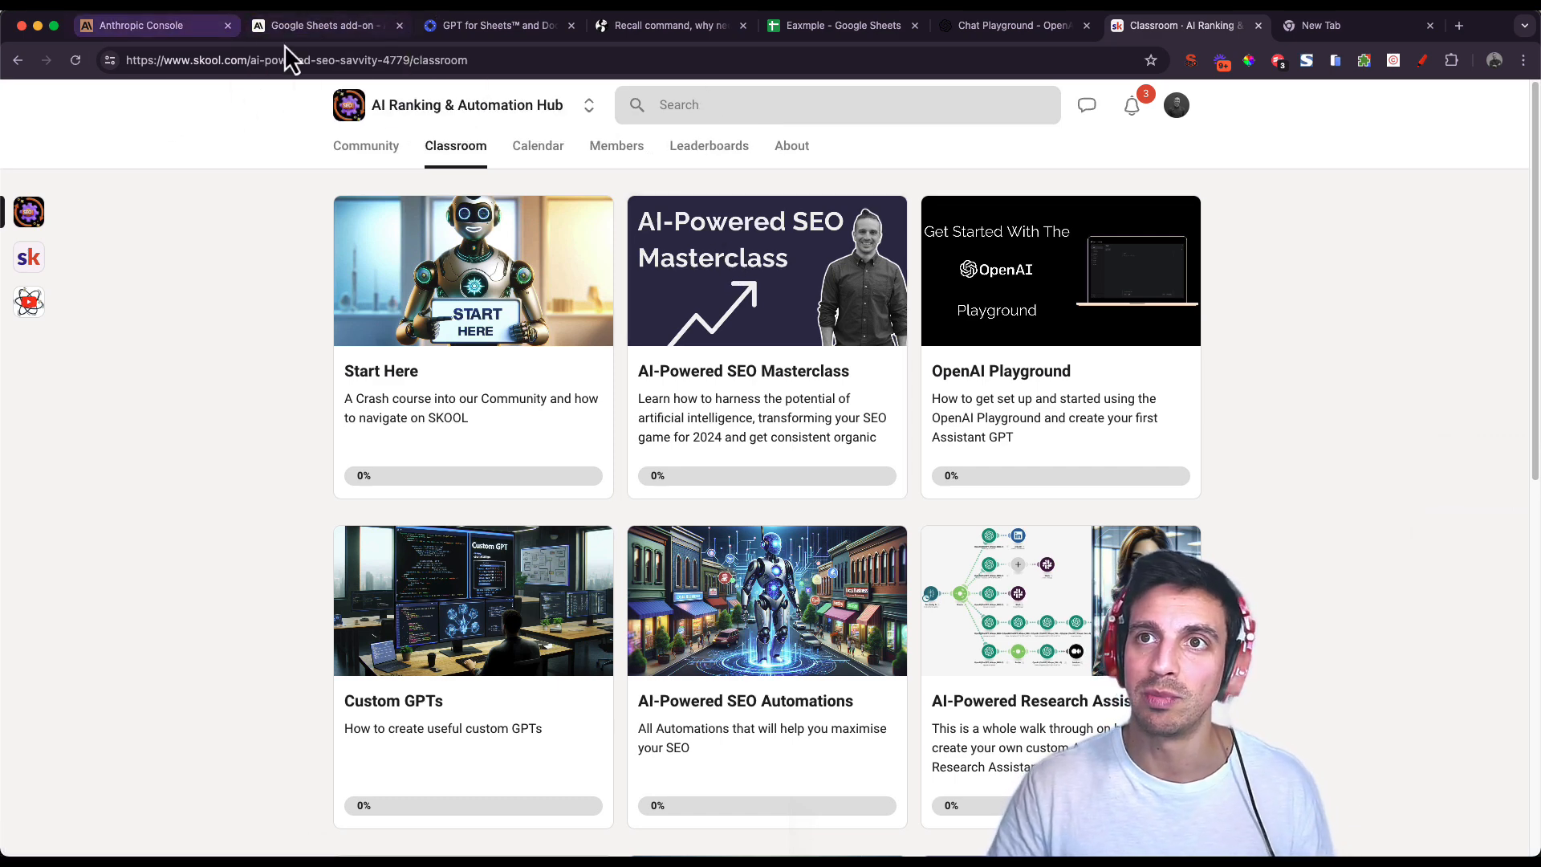
{"action": "left_click", "coordinate": [319, 26]}
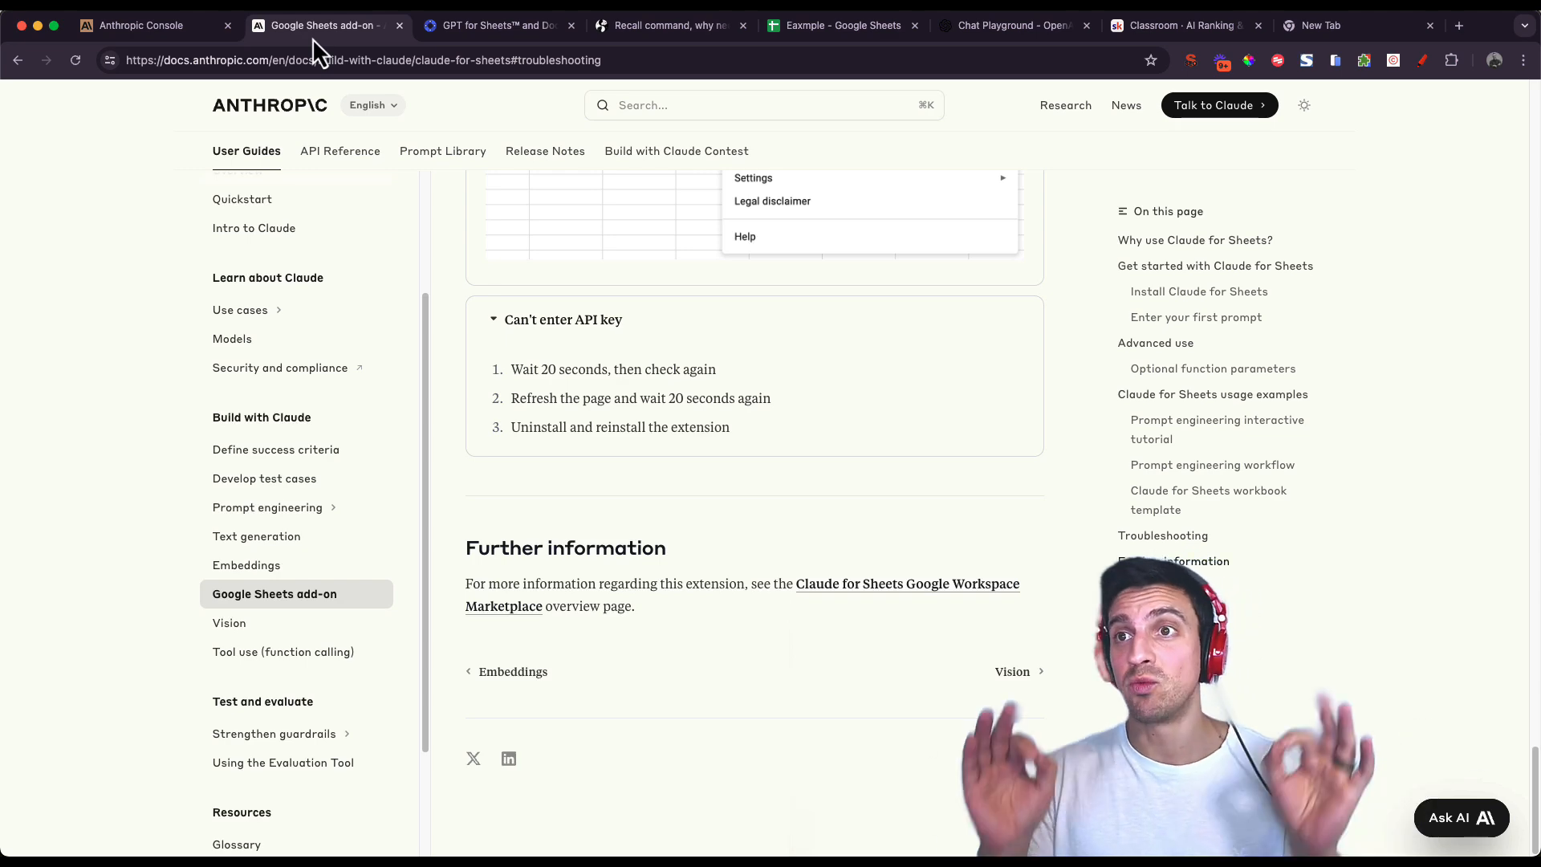
{"action": "mouse_move", "coordinate": [735, 62]}
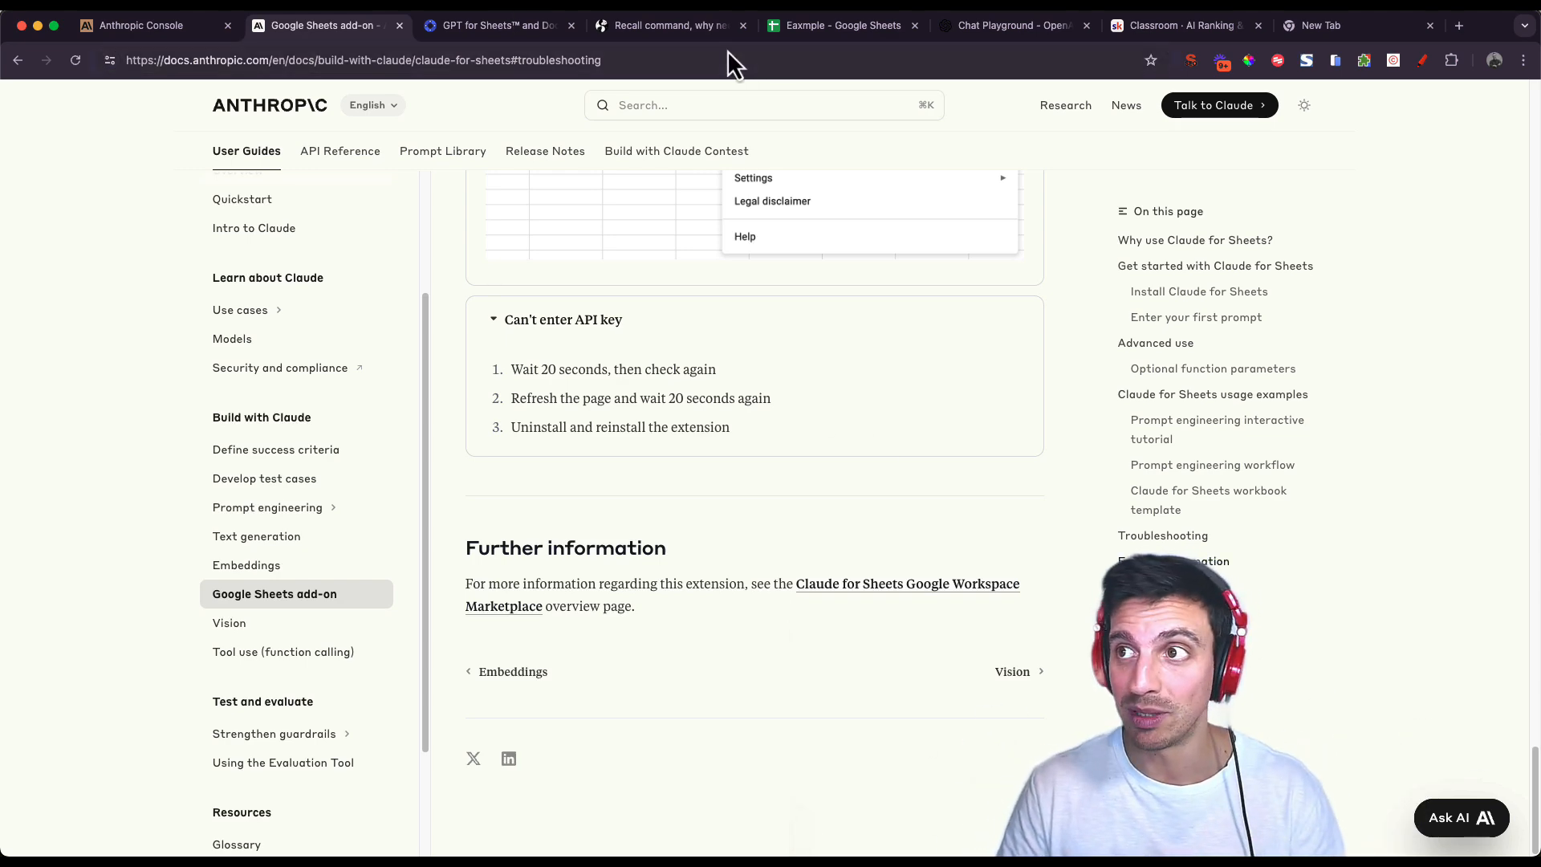
Return to the Marketplace search results for GPT for Sheets and Docs.
{"action": "left_click", "coordinate": [496, 25]}
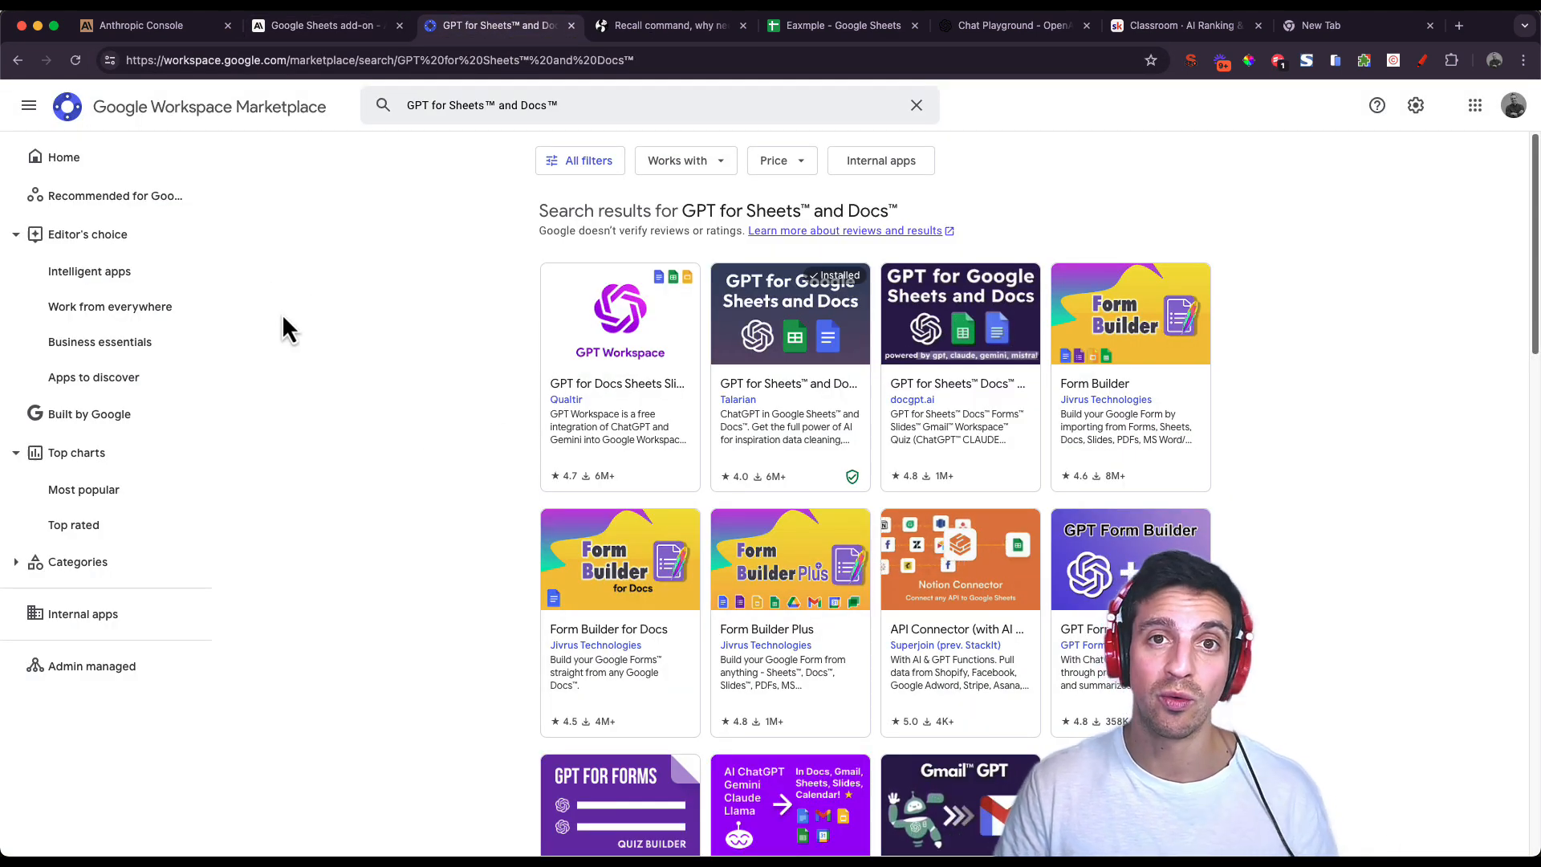